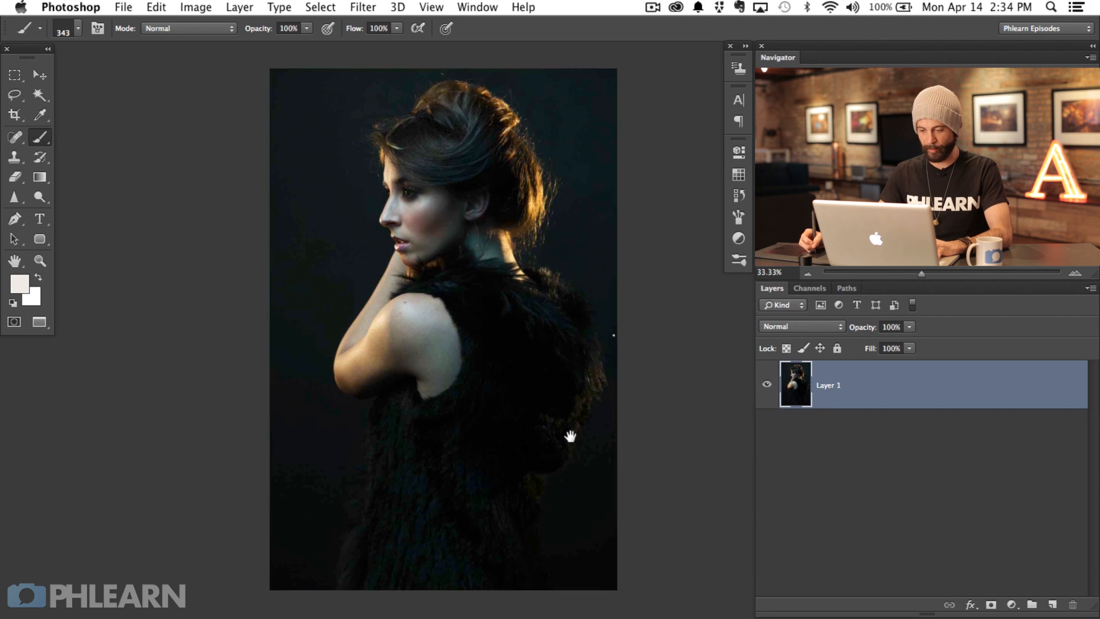
mouse_move(585, 414)
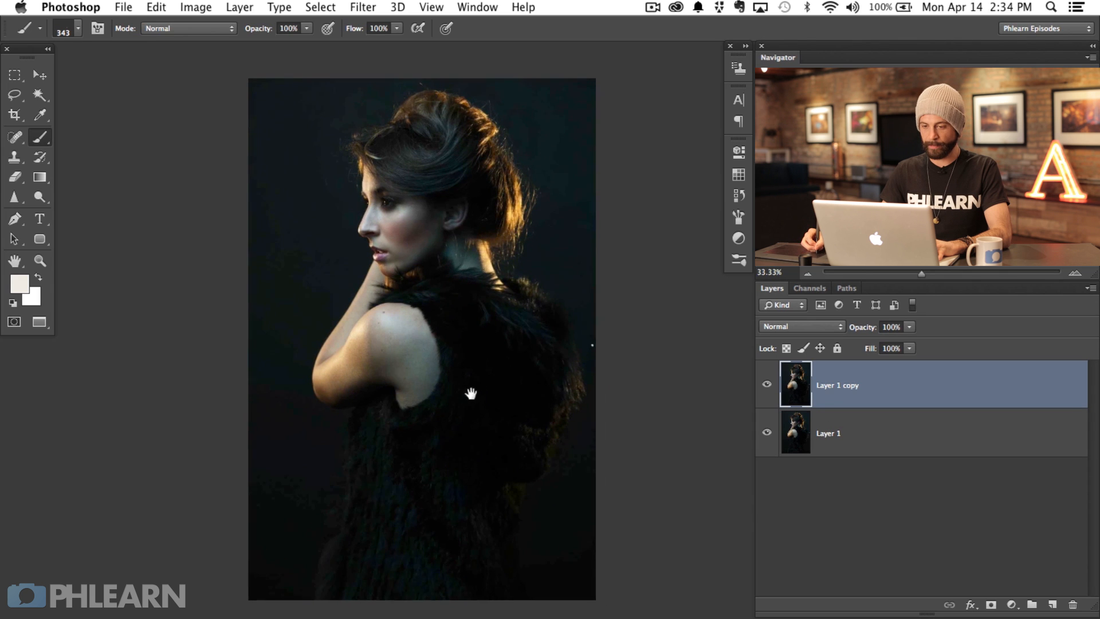
Bring up Image > Adjustments > Shadows/Highlights for Layer 1 copy.
left_click(195, 7)
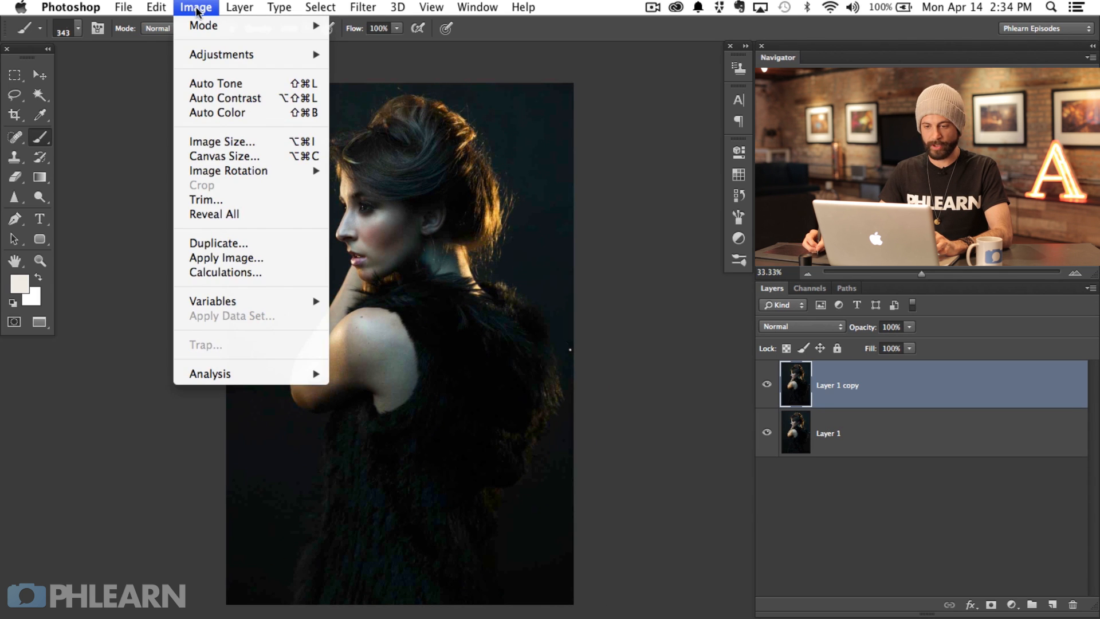
mouse_move(221, 55)
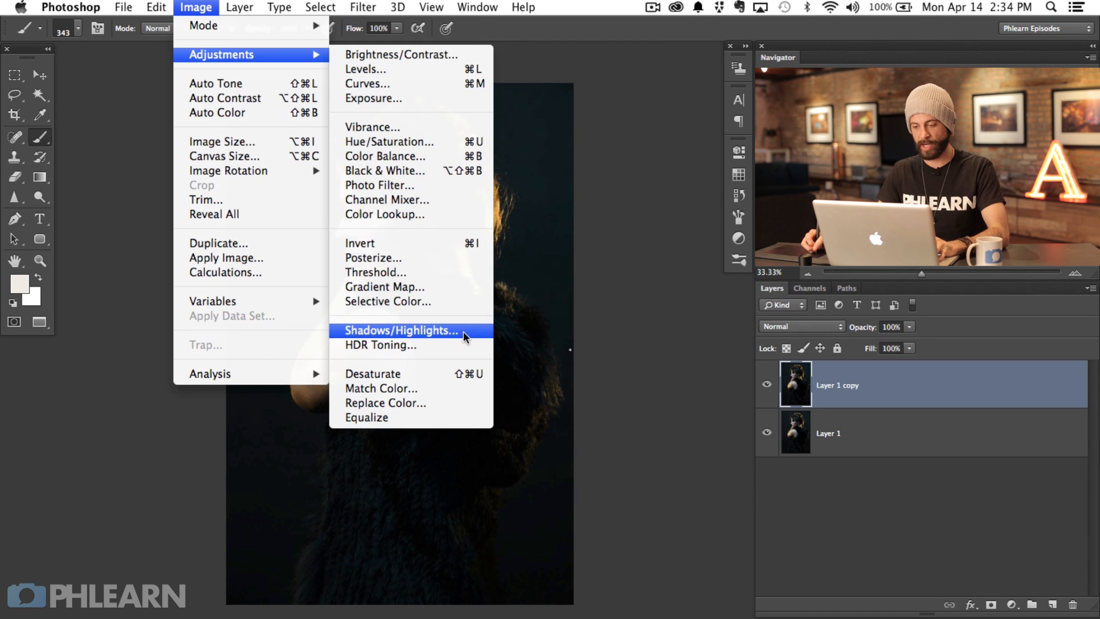
left_click(399, 329)
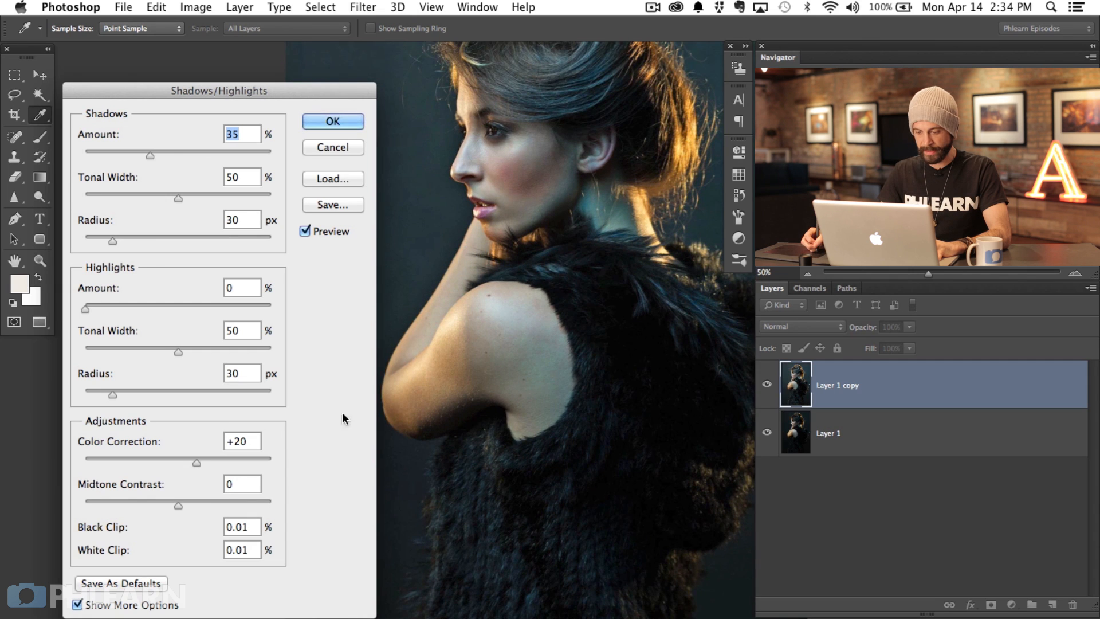
Reveal the full Shadows/Highlights options and zero every shadow and highlight setting.
left_click(305, 231)
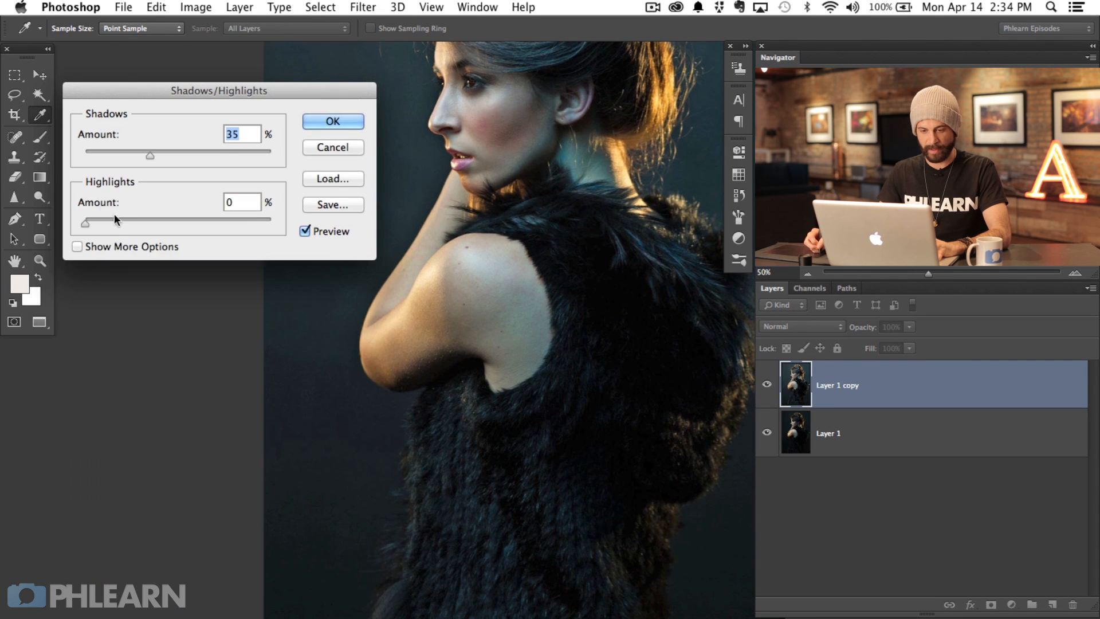
left_click_drag(149, 155, 132, 154)
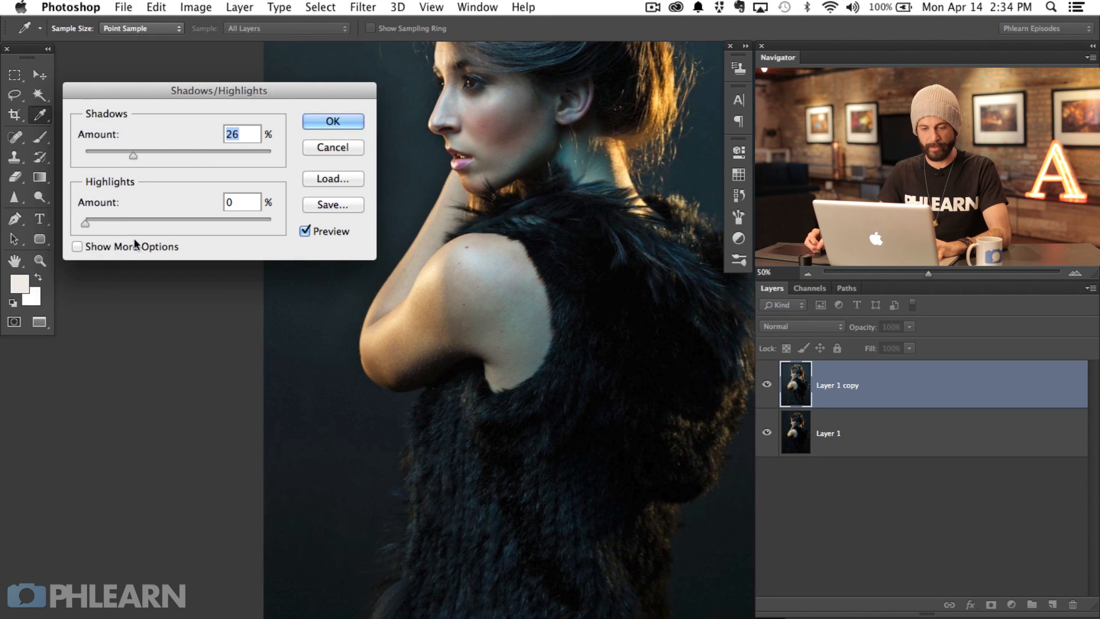
left_click(77, 246)
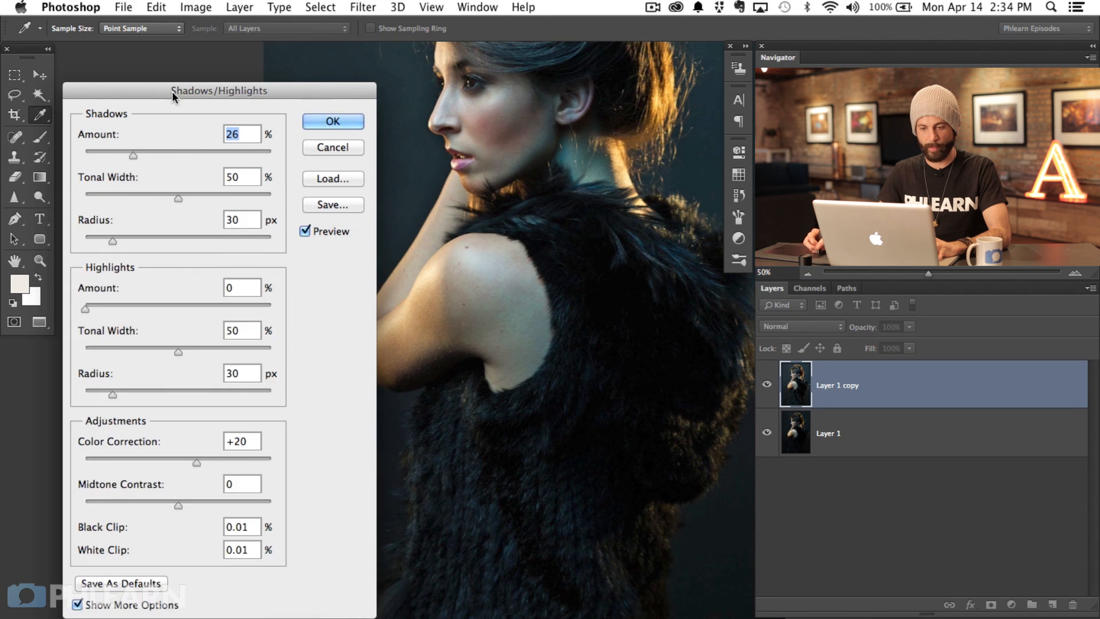
left_click_drag(218, 90, 206, 71)
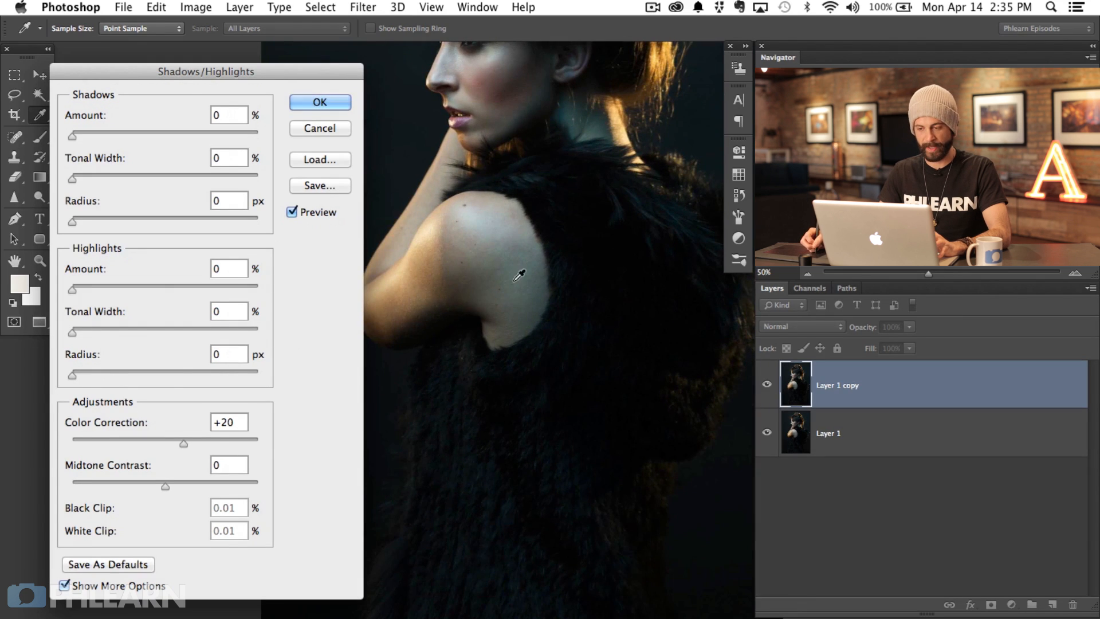
Experiment with shadow Amount up to 66%, Tonal Width 15%, then settle Radius at 61 px.
left_click_drag(67, 136, 89, 137)
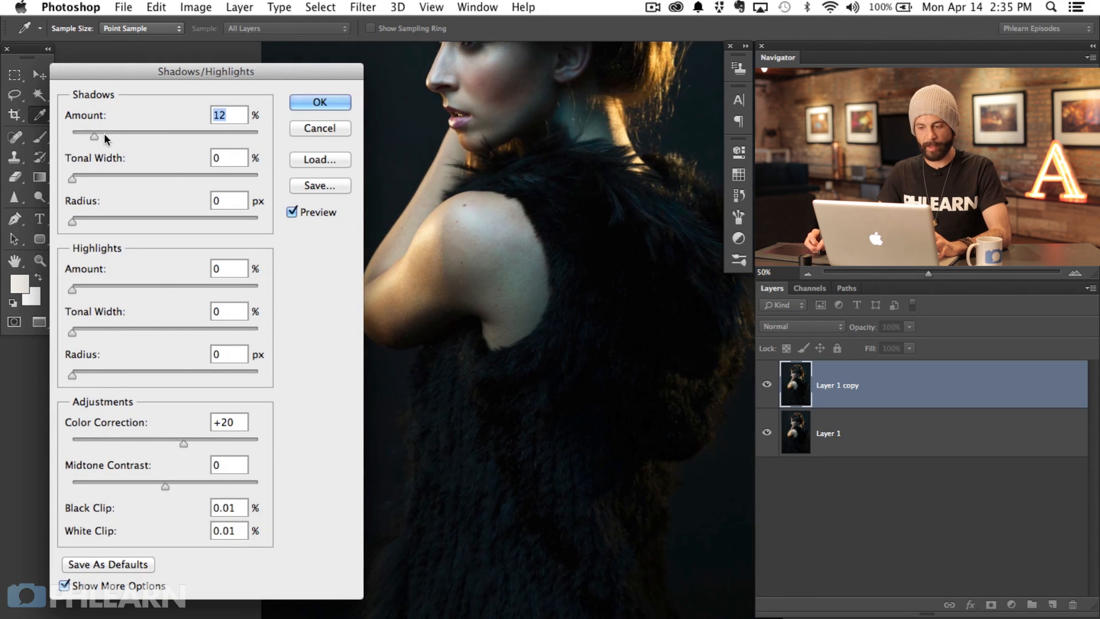
left_click_drag(89, 135, 128, 135)
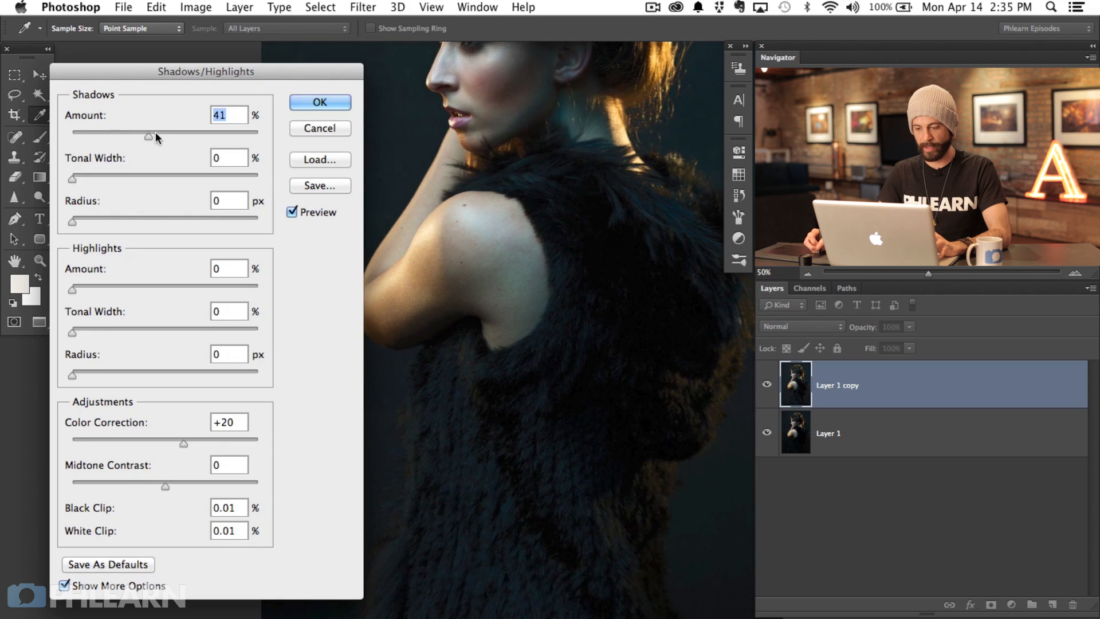
left_click_drag(127, 135, 158, 135)
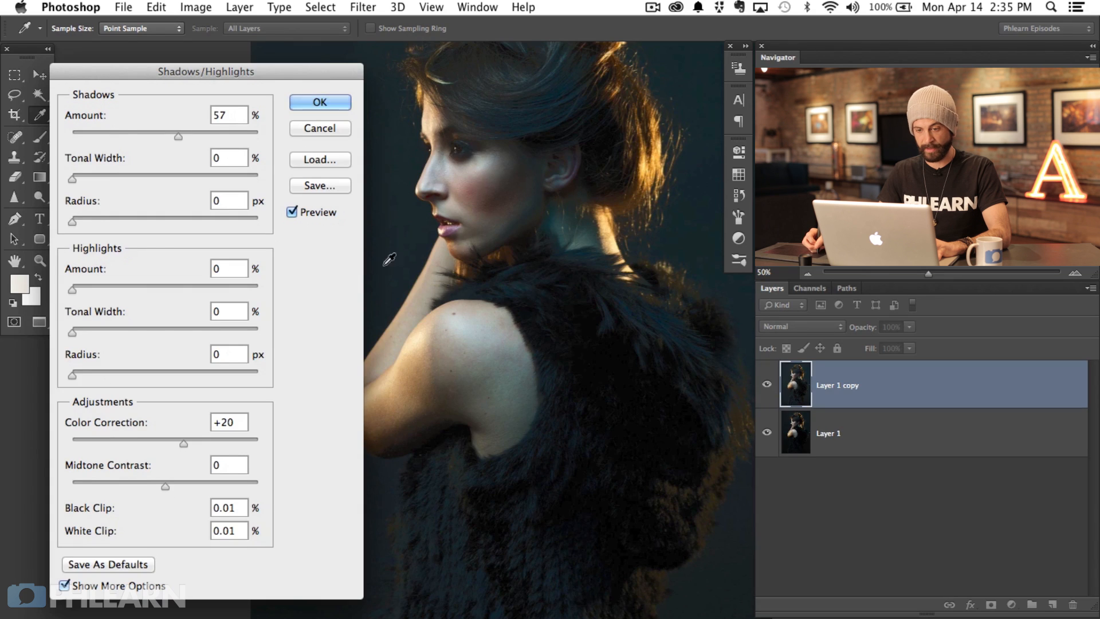
left_click_drag(137, 133, 158, 133)
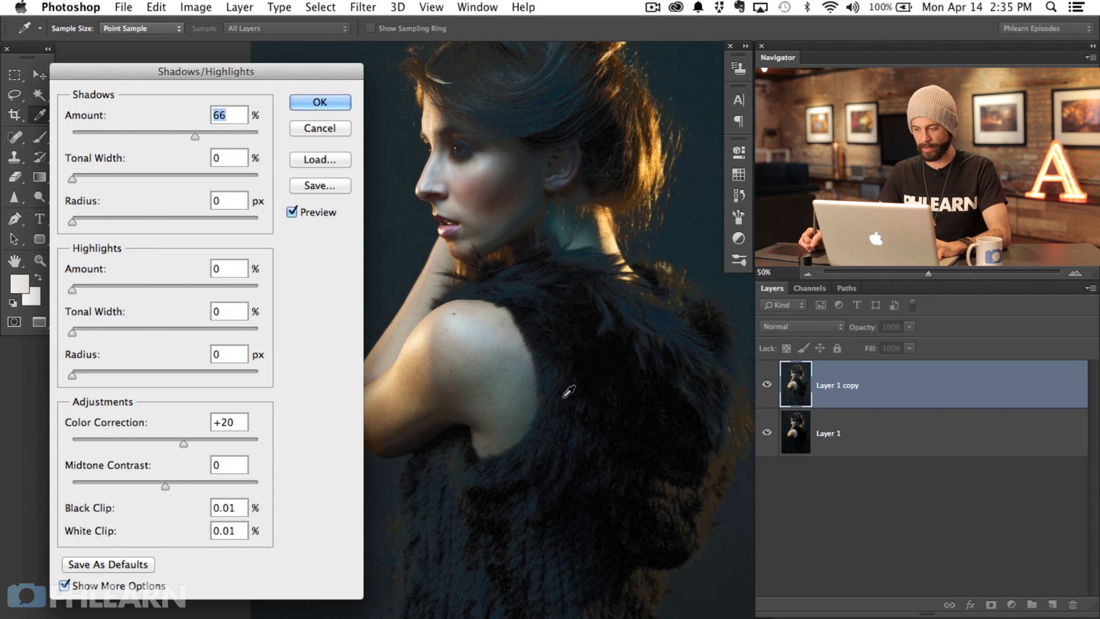
left_click_drag(70, 171, 99, 172)
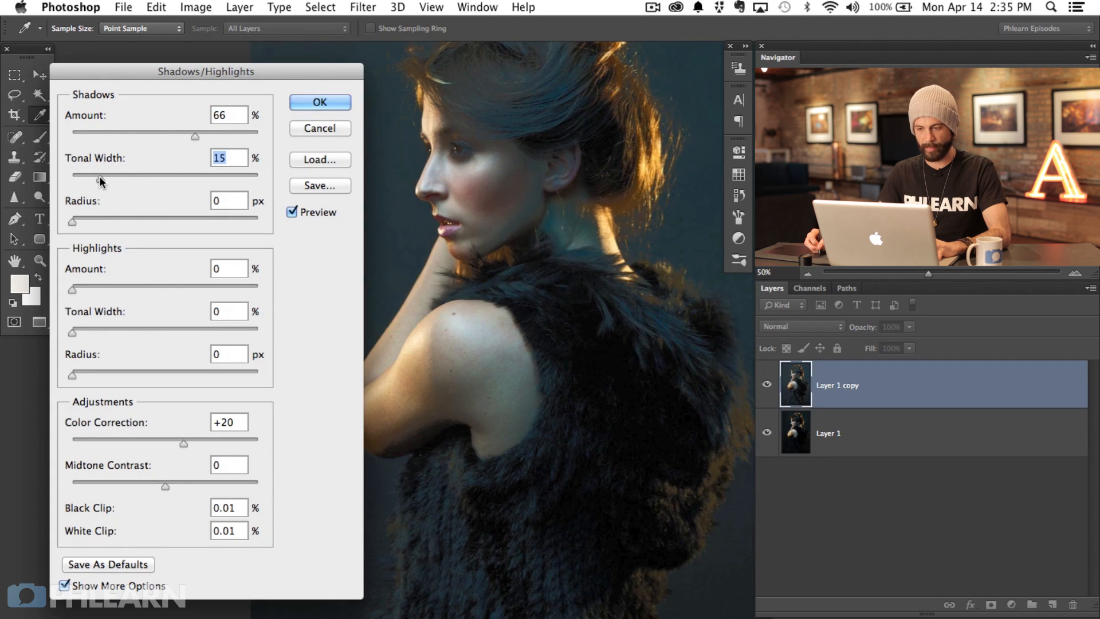
left_click_drag(72, 221, 105, 221)
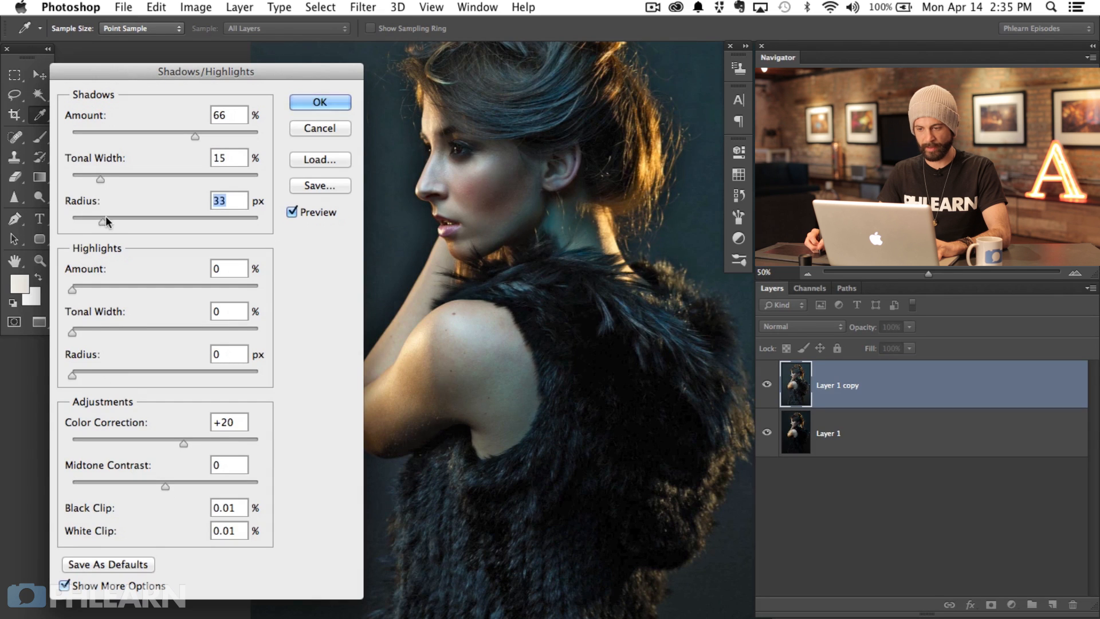
left_click_drag(108, 218, 95, 224)
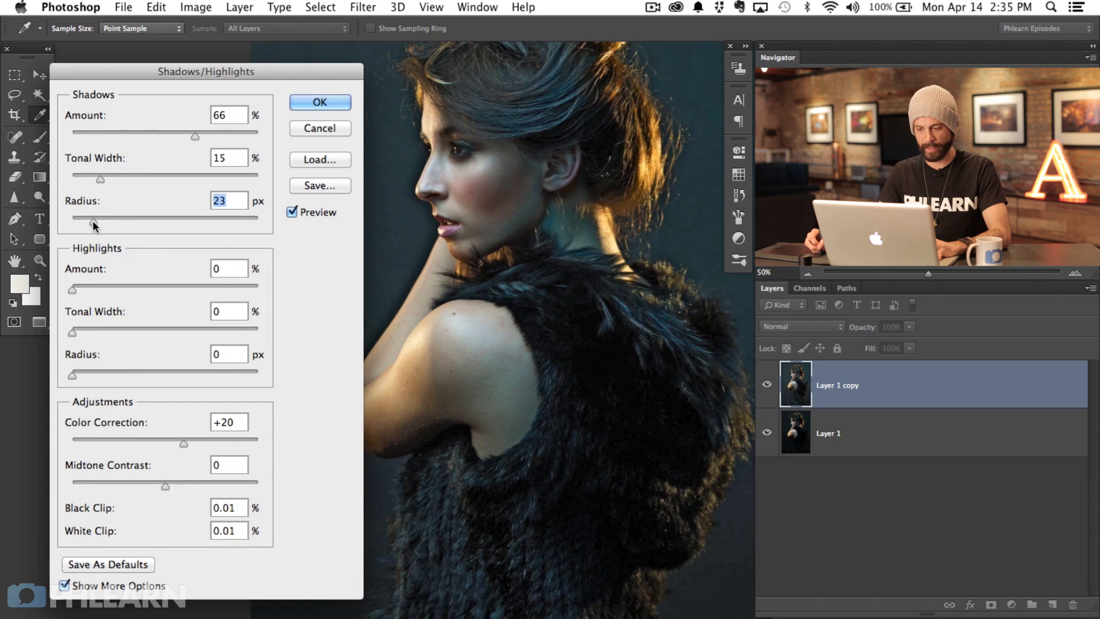
left_click_drag(95, 217, 90, 217)
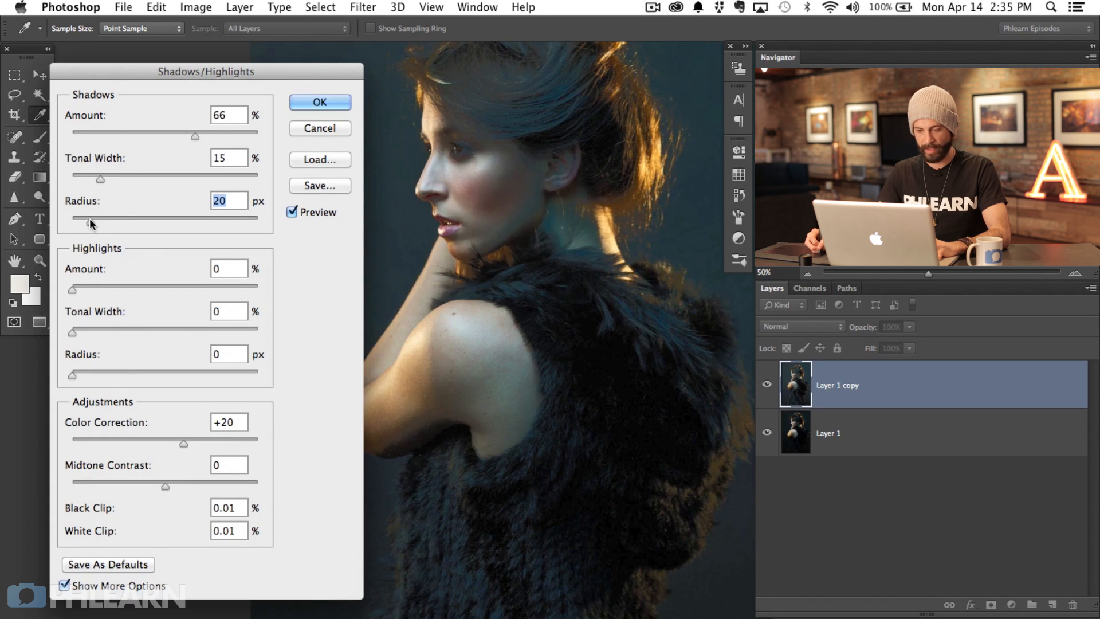
left_click_drag(99, 217, 70, 217)
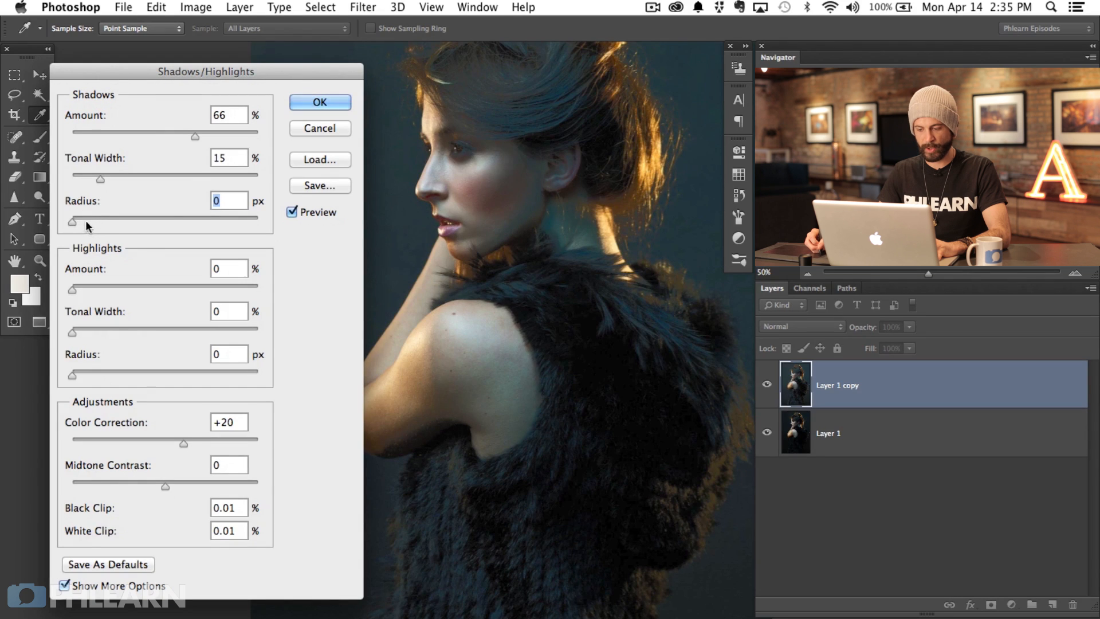
mouse_move(164, 140)
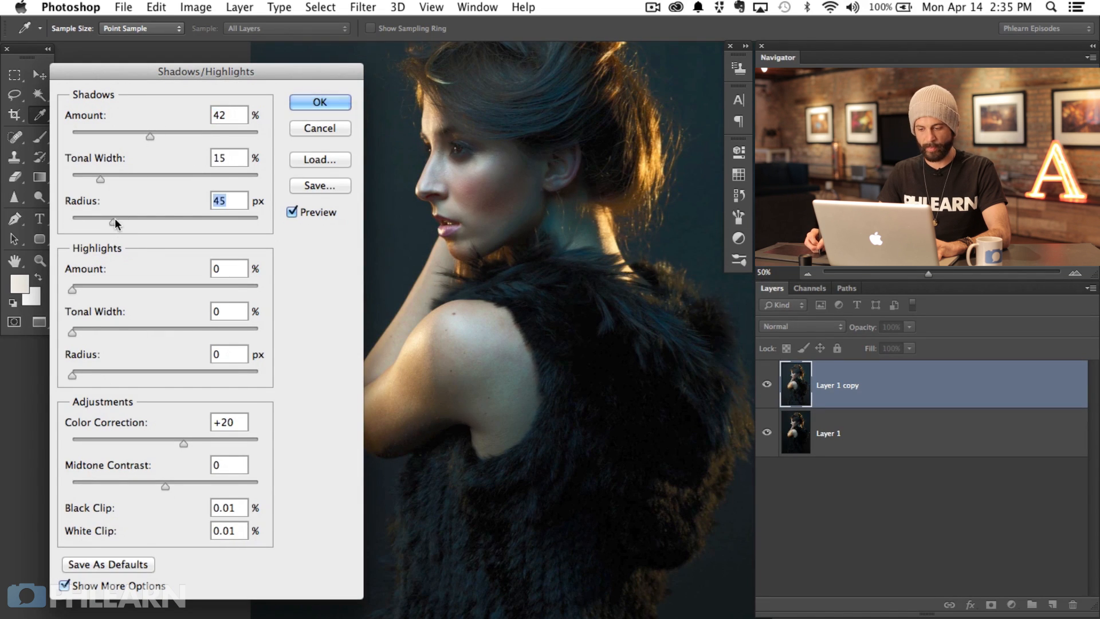
left_click_drag(113, 217, 128, 218)
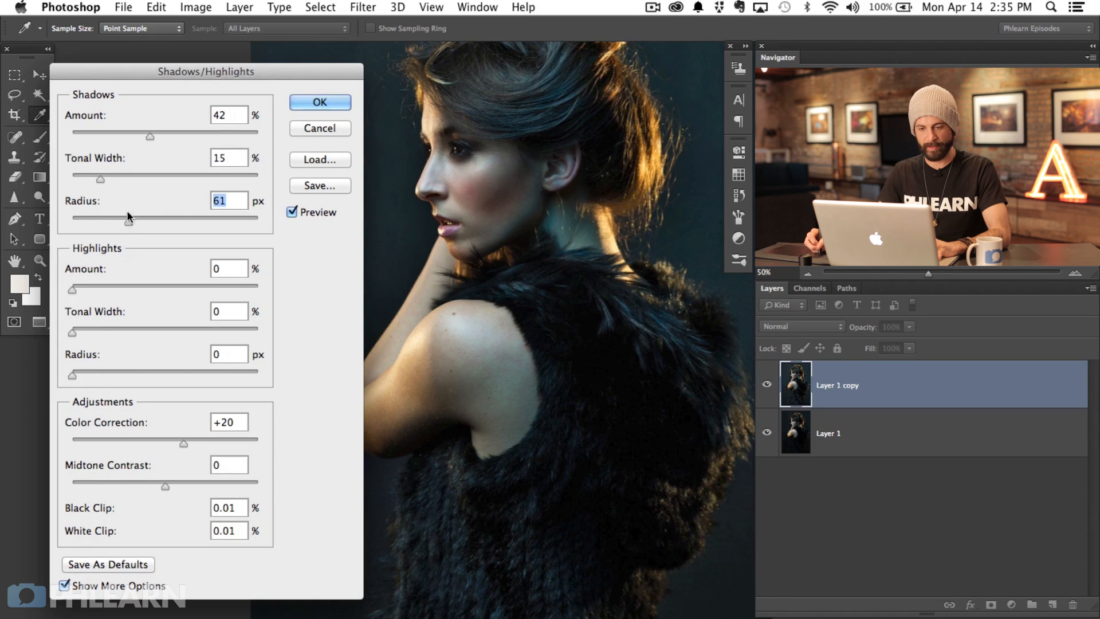
Widen shadow Tonal Width to 46% and settle the shadow Amount at 29%.
left_click_drag(101, 180, 138, 180)
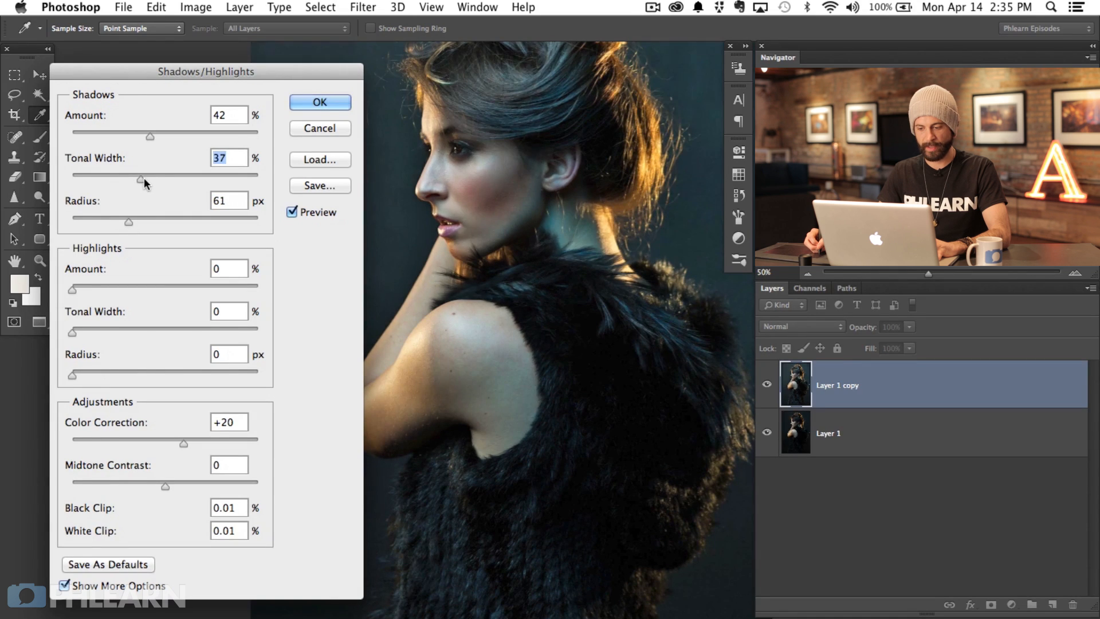
left_click_drag(139, 180, 153, 180)
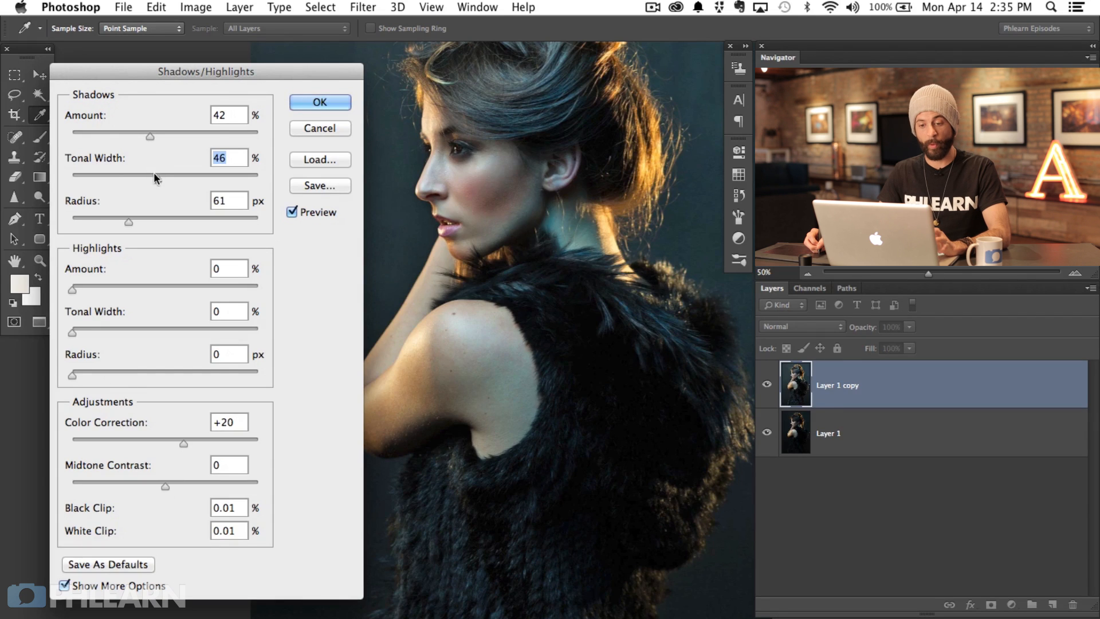
left_click_drag(131, 131, 119, 132)
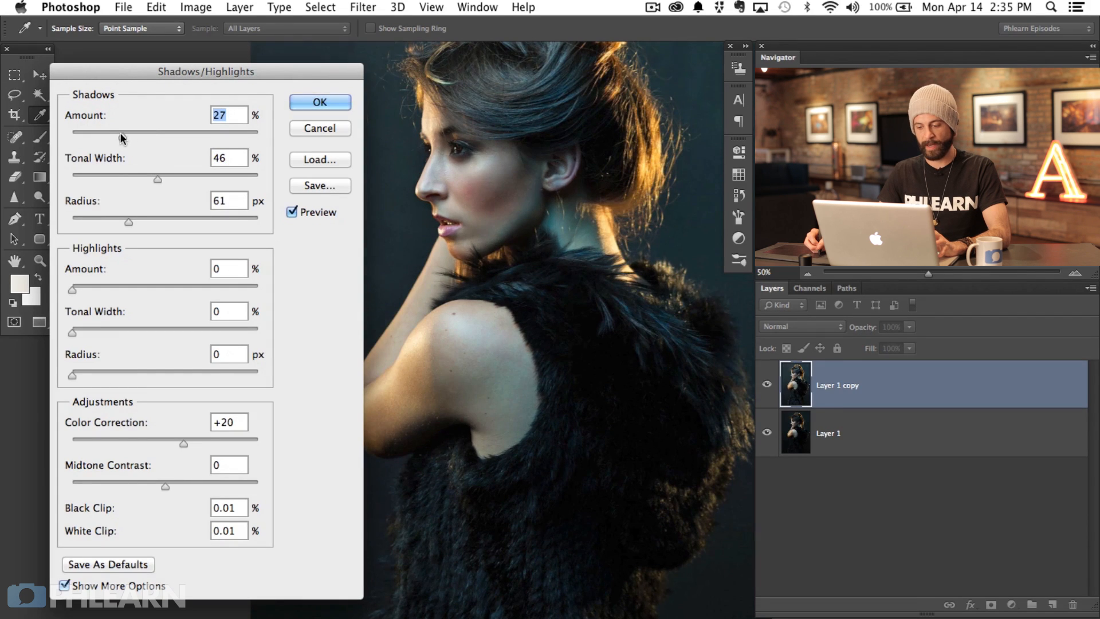
left_click_drag(119, 131, 174, 130)
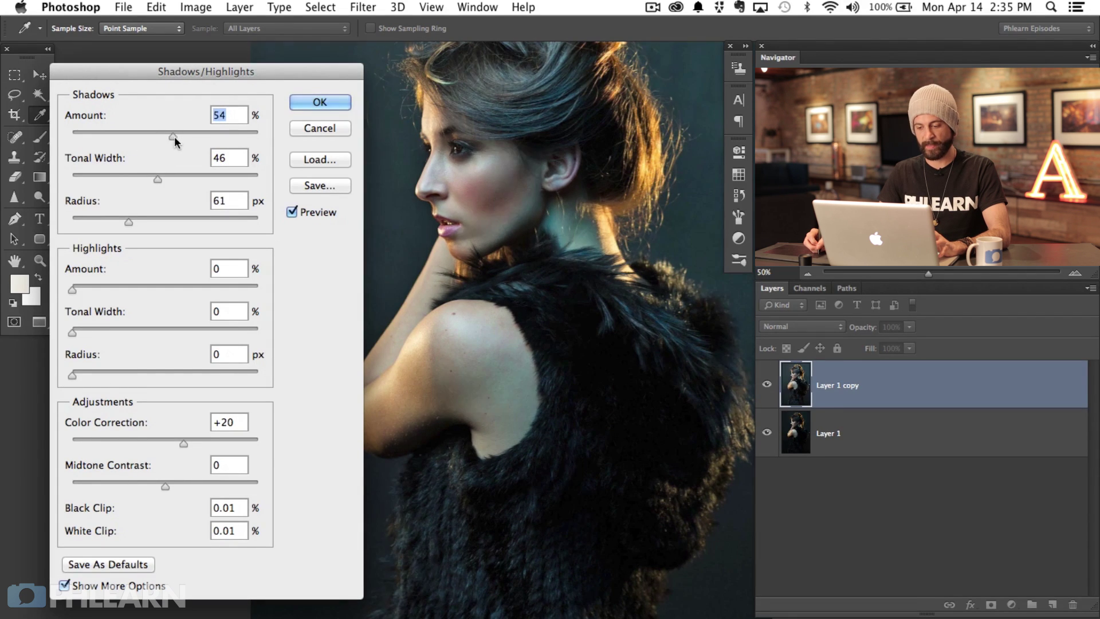
left_click_drag(174, 131, 139, 132)
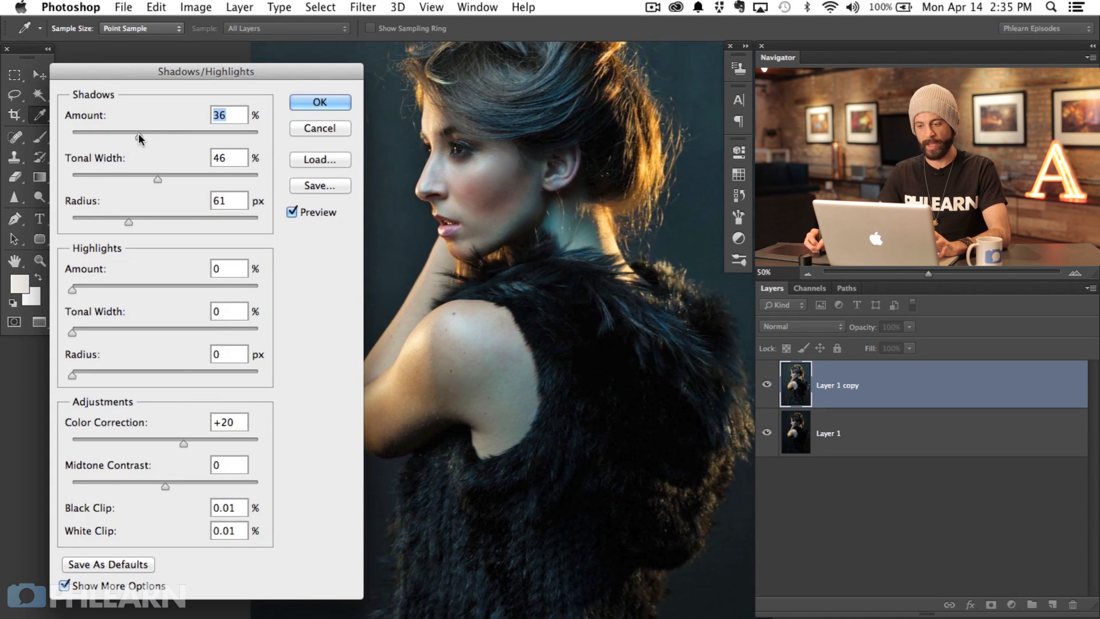
left_click_drag(139, 132, 106, 131)
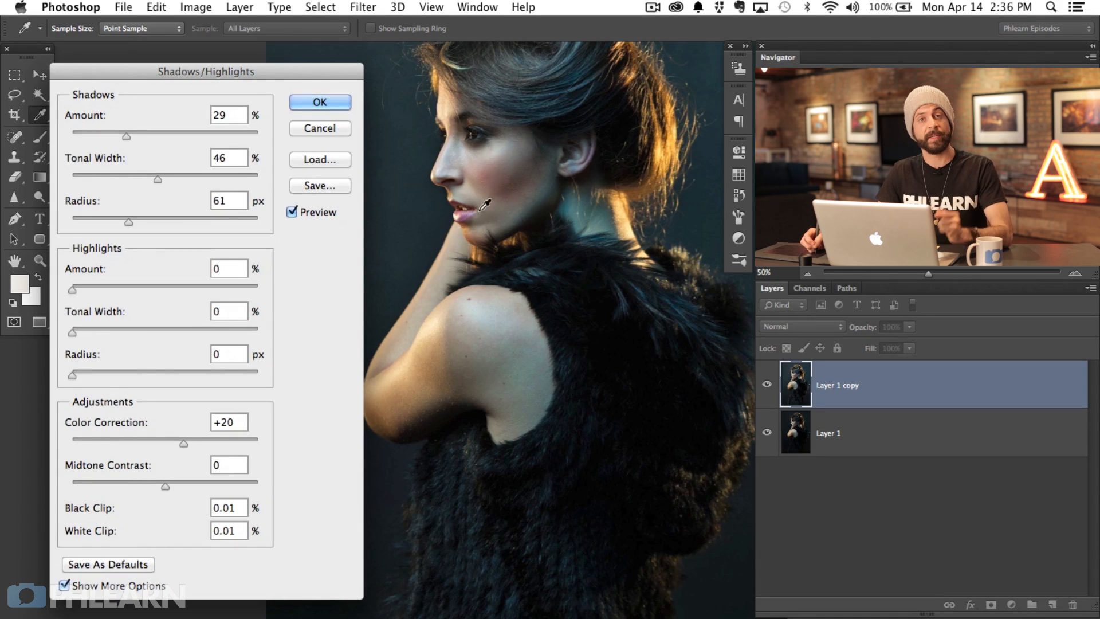
mouse_move(120, 293)
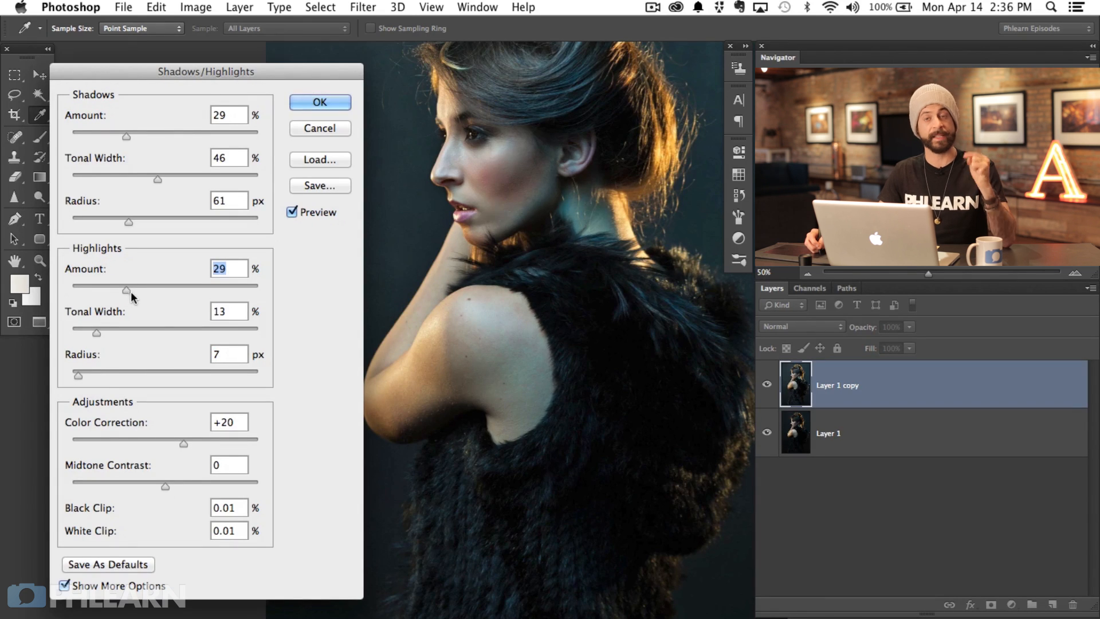
mouse_move(144, 379)
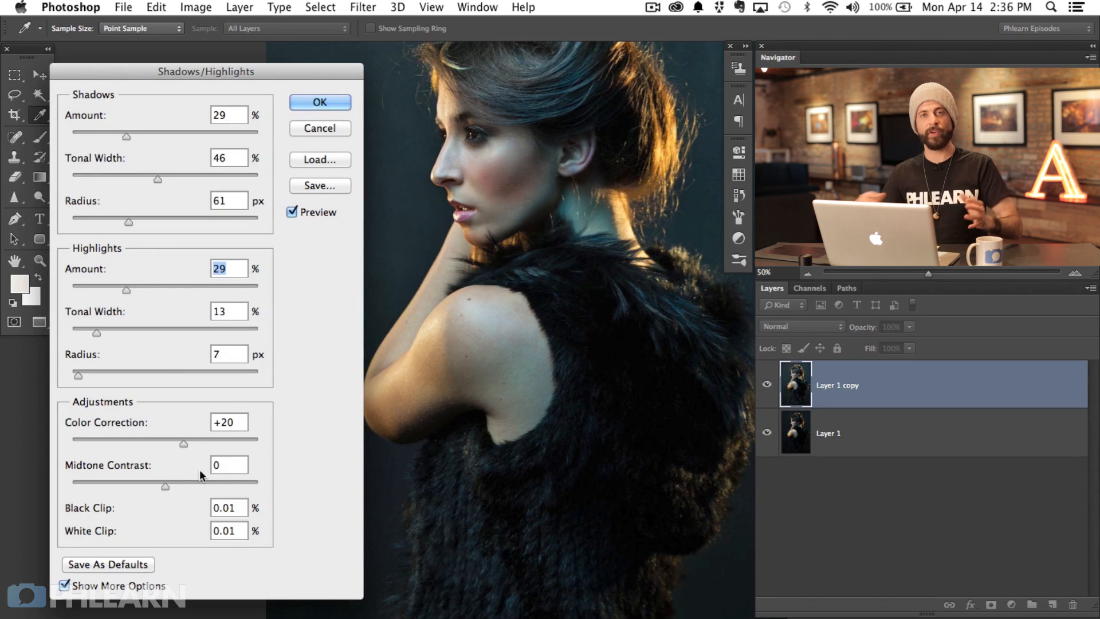
mouse_move(202, 476)
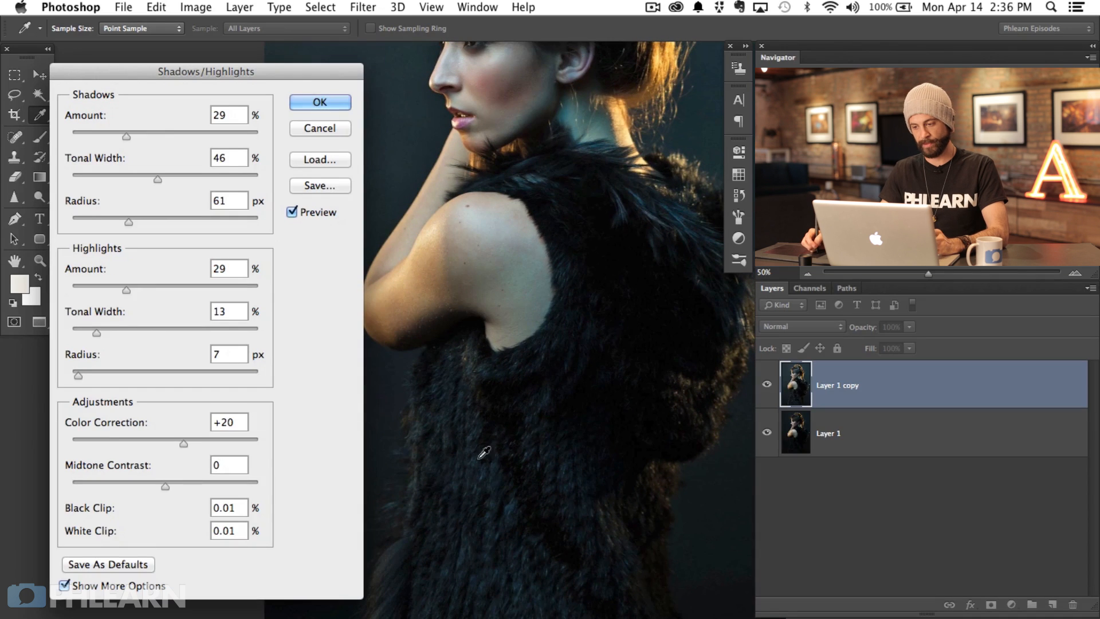
mouse_move(492, 467)
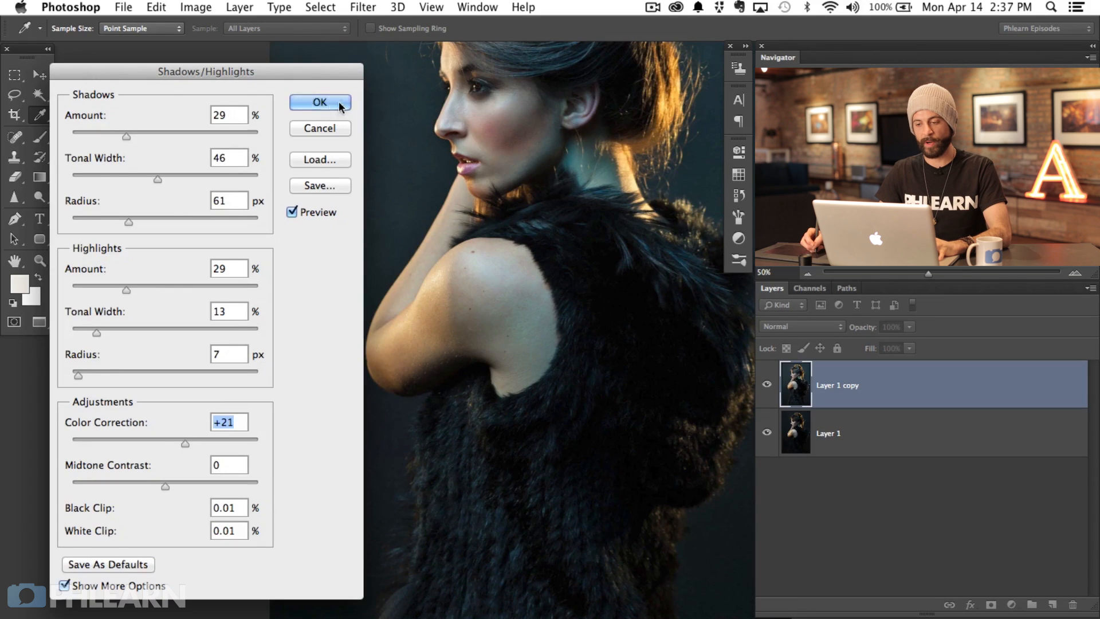
Commit the Shadows/Highlights adjustment to Layer 1 copy and toggle its visibility to compare.
left_click(320, 102)
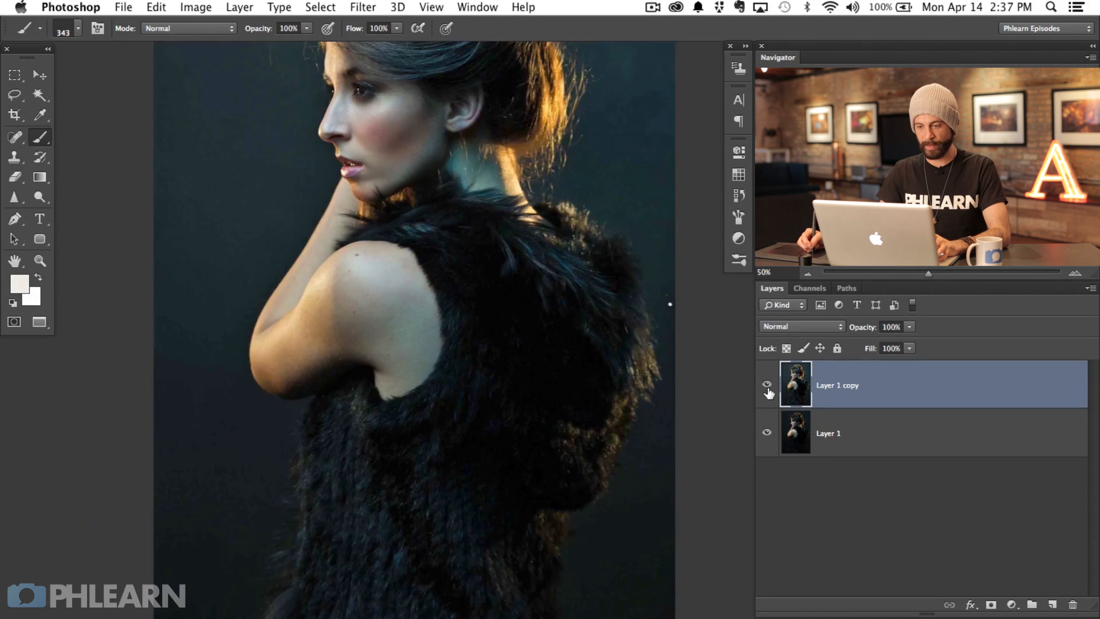
left_click(766, 385)
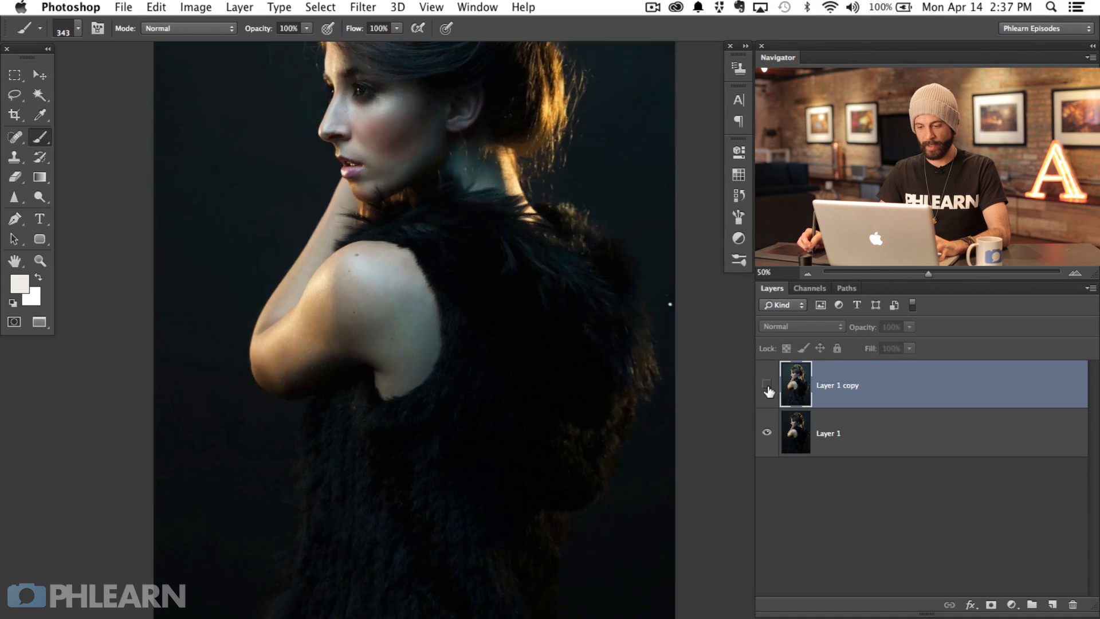
scroll("down", 3)
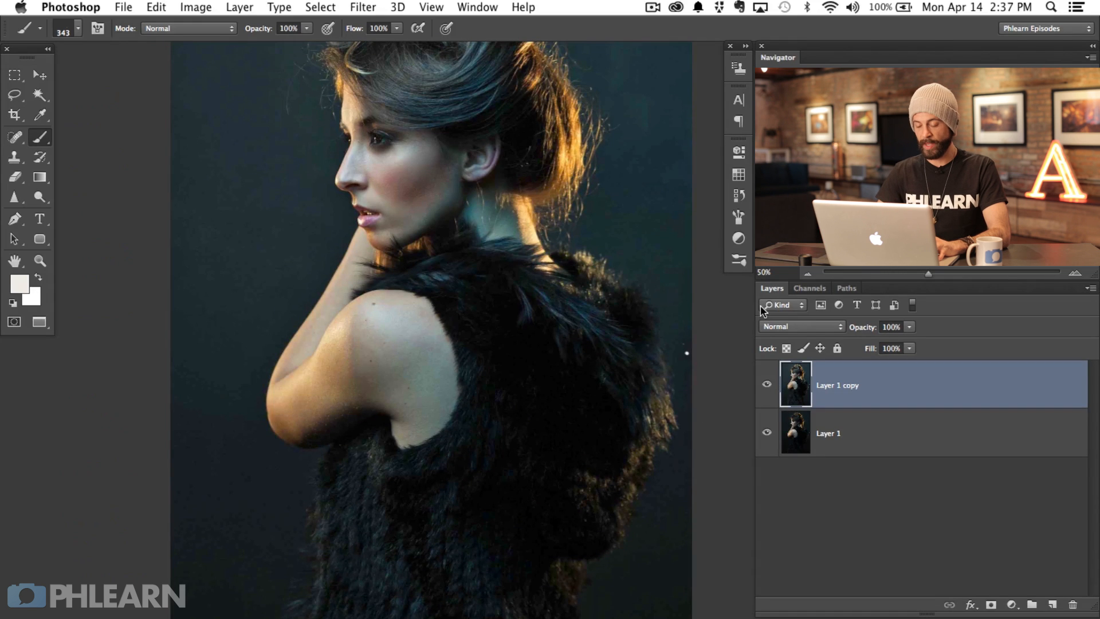
left_click(766, 385)
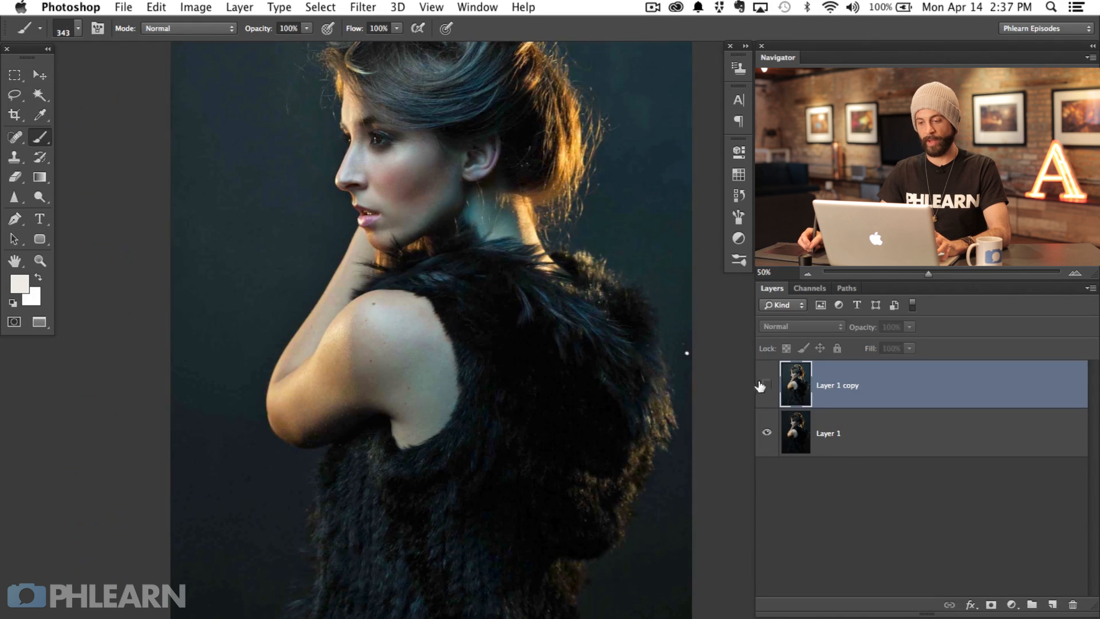
left_click(766, 385)
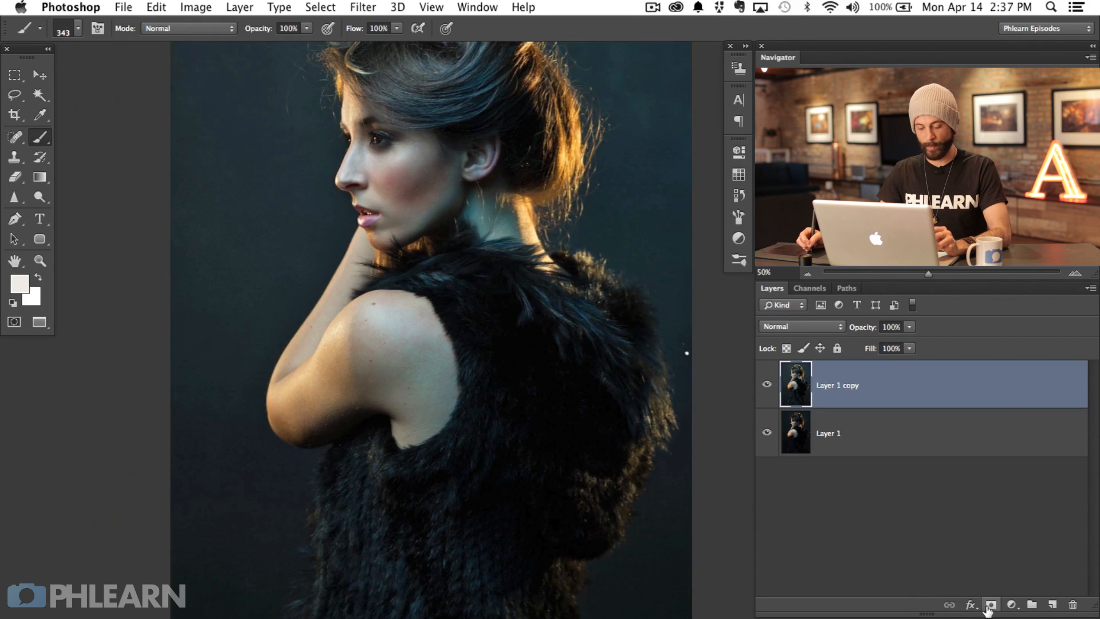
Mask Layer 1 copy, paint the hair and fur with a soft brush, and toggle visibility to compare.
left_click(990, 604)
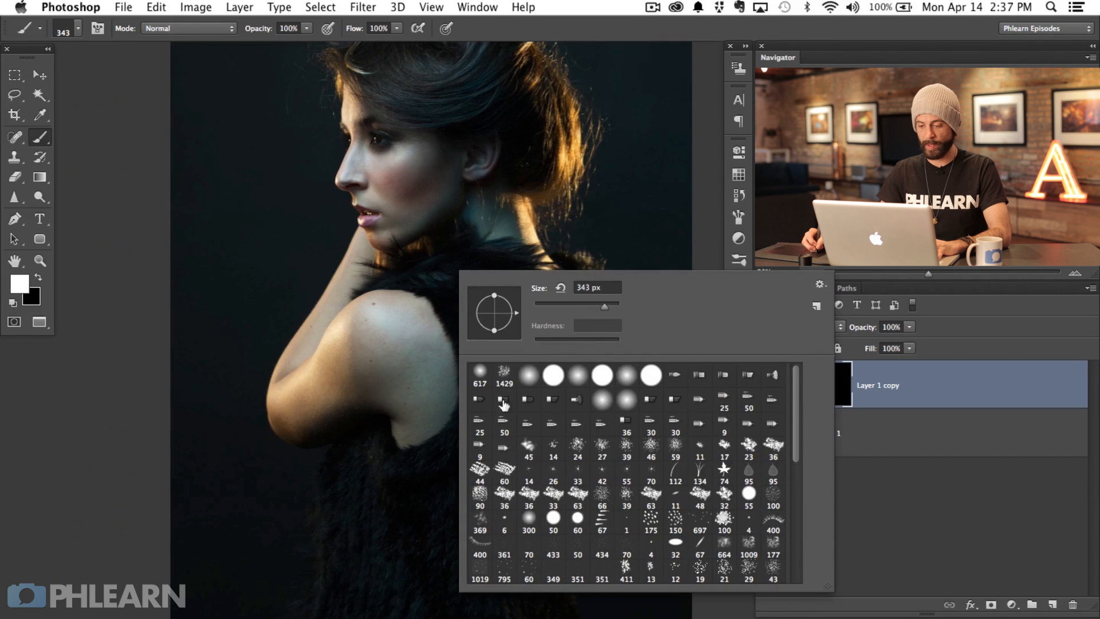
left_click(476, 445)
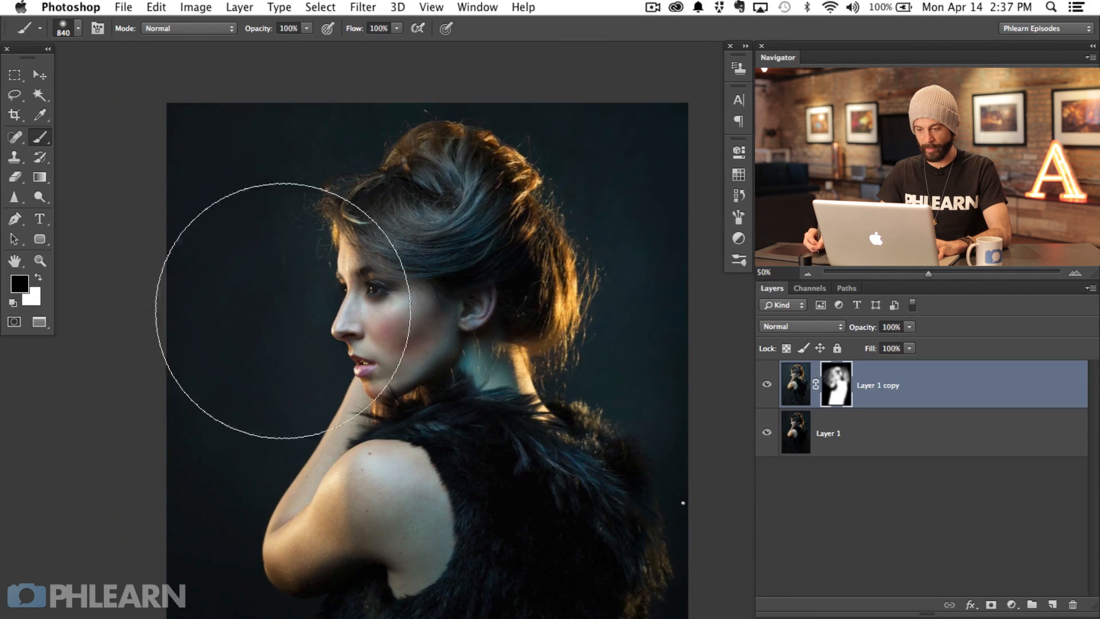
left_click(766, 384)
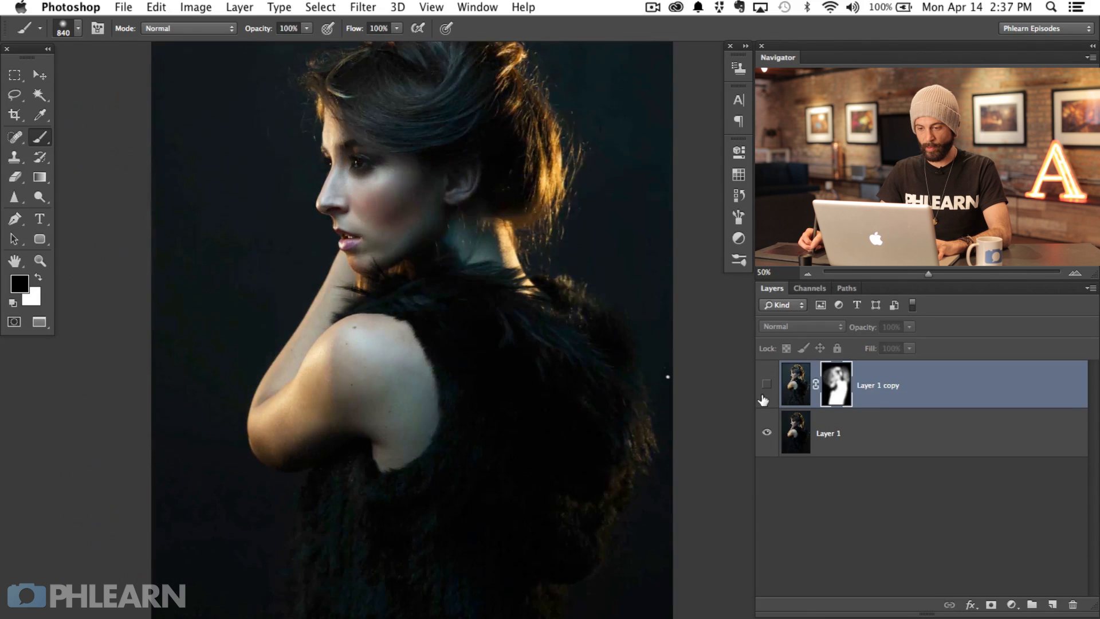
left_click(766, 384)
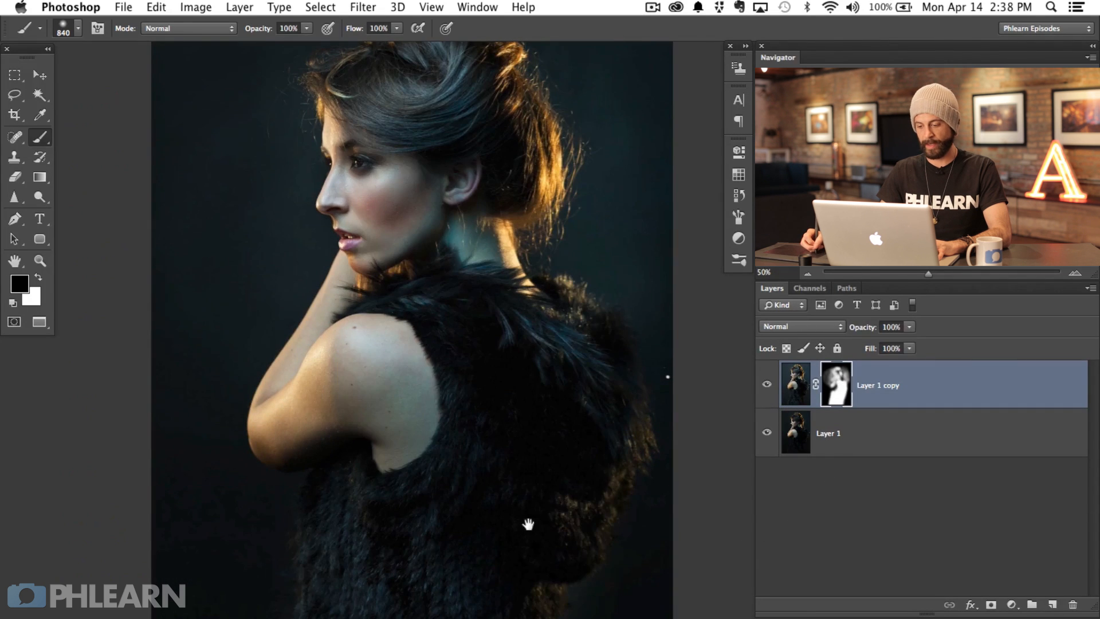
left_click(767, 385)
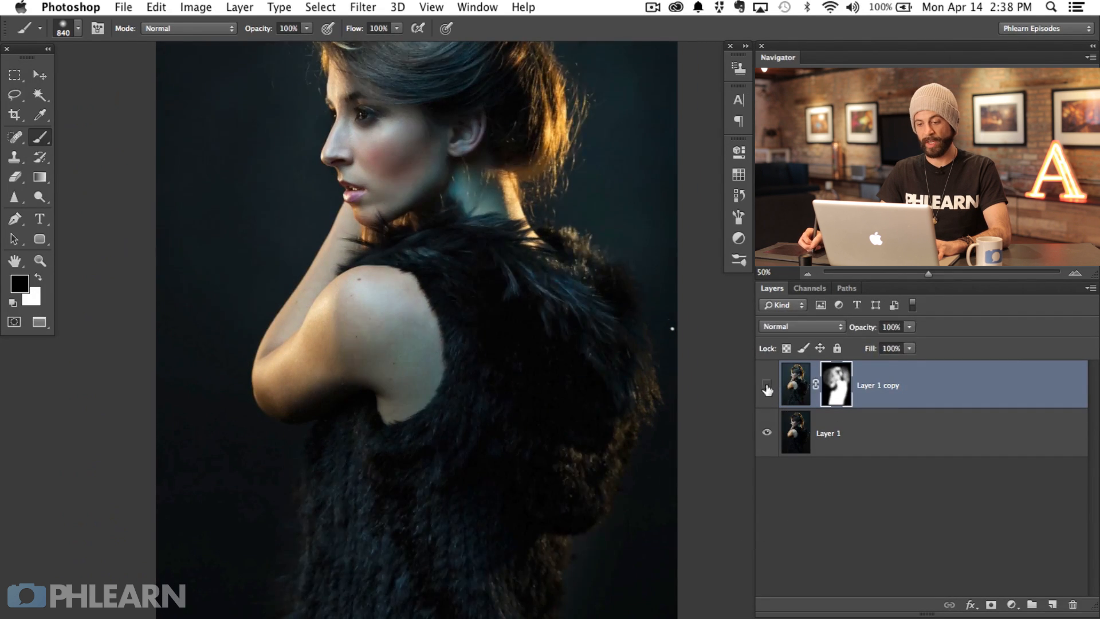
left_click(766, 385)
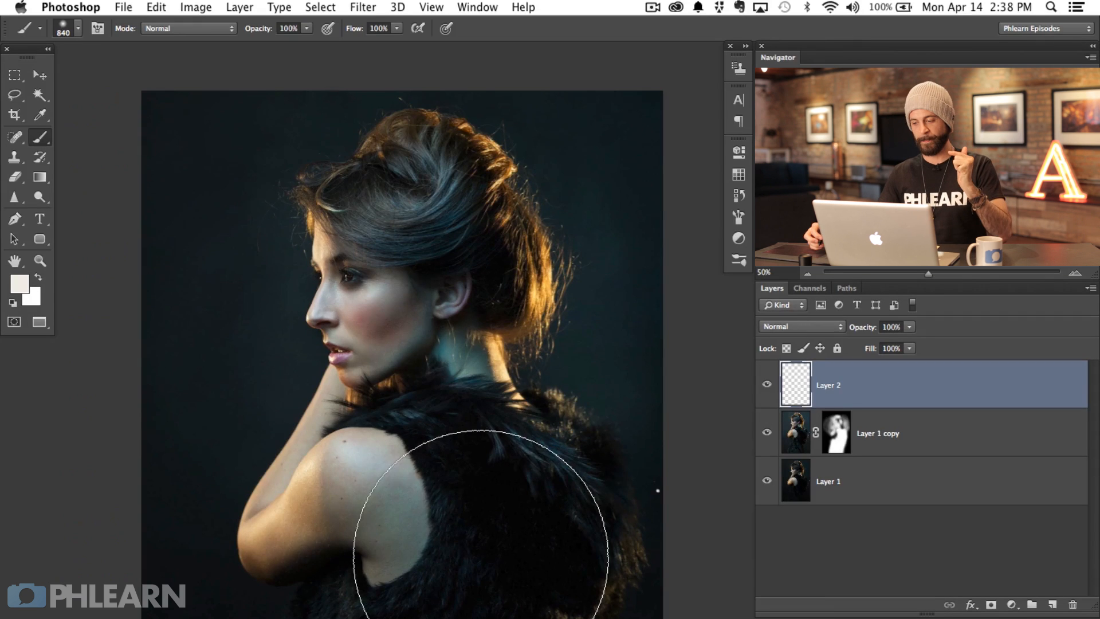
mouse_move(548, 274)
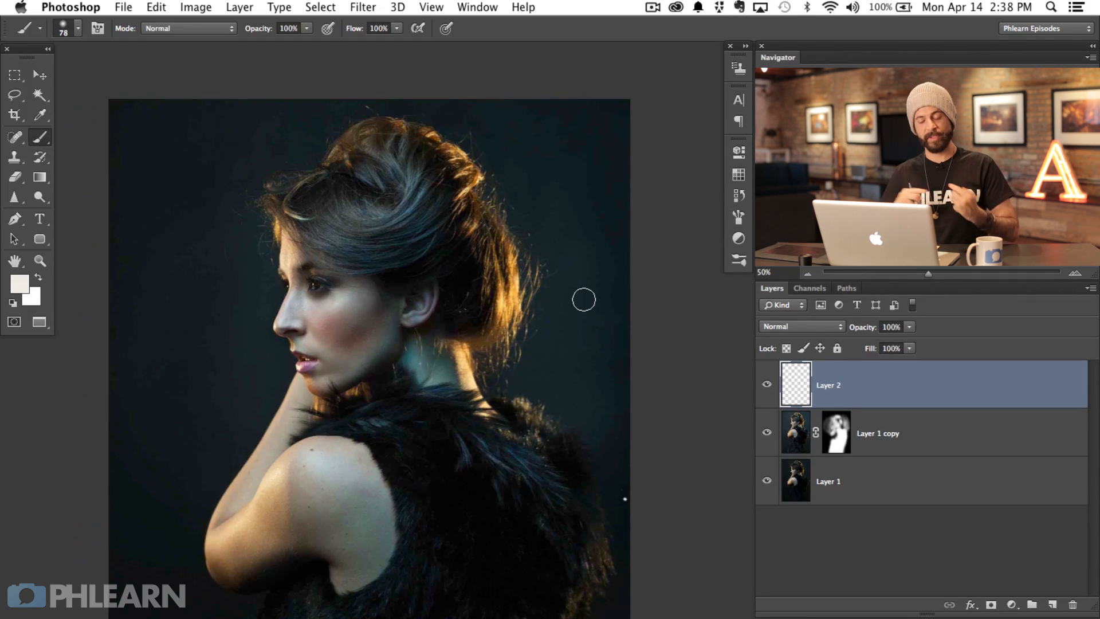
mouse_move(562, 189)
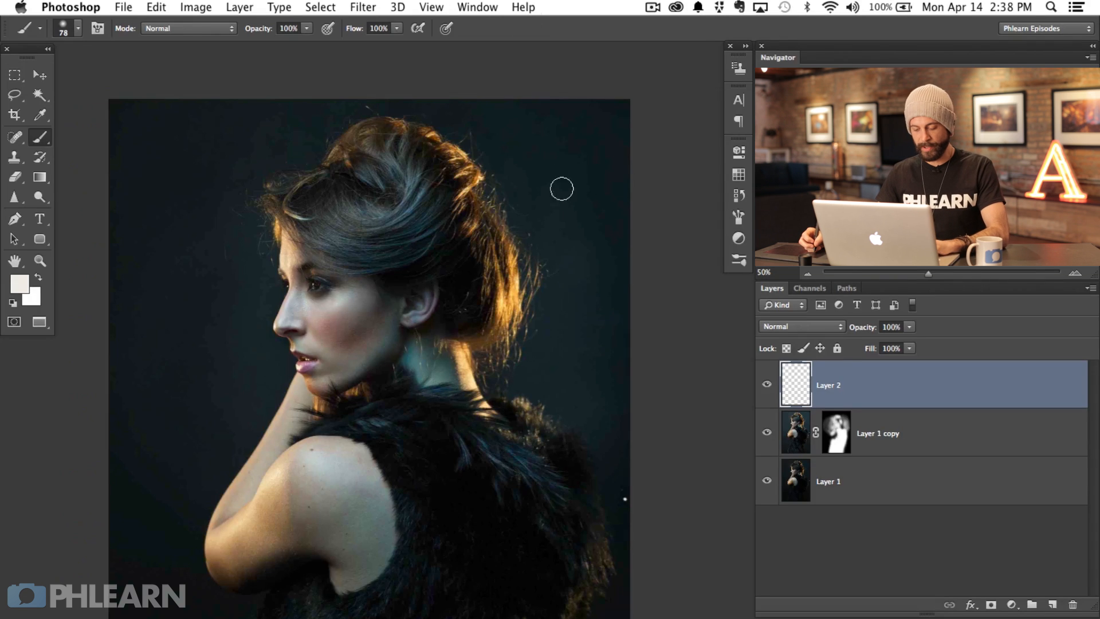
Set the Gradient tool to Foreground to Transparent for the orange radial glow on Layer 2.
left_click(40, 177)
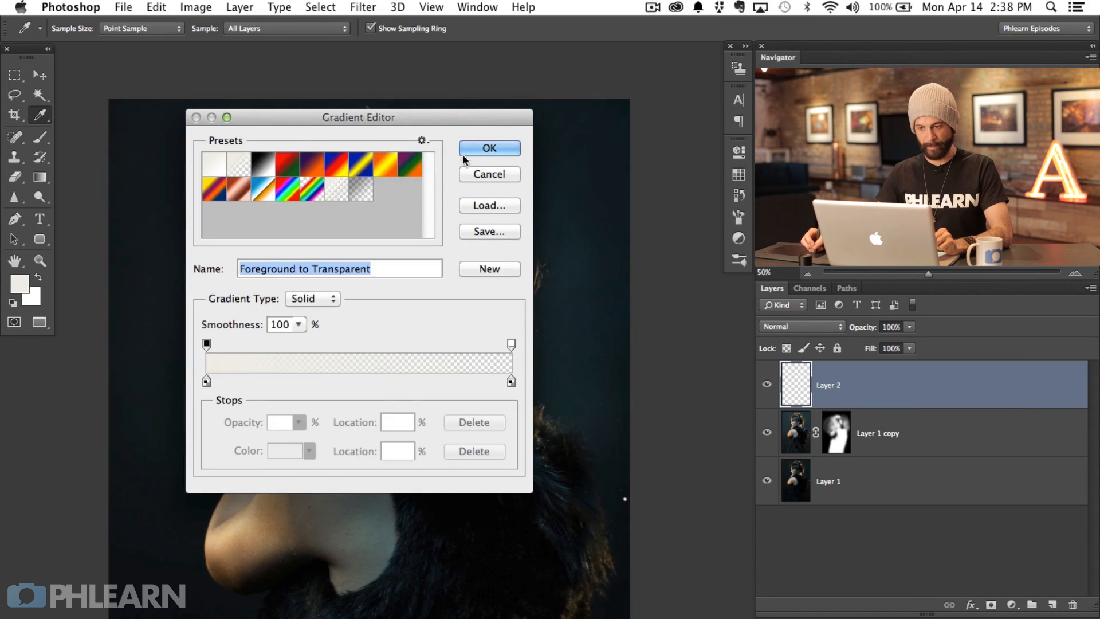
left_click(489, 148)
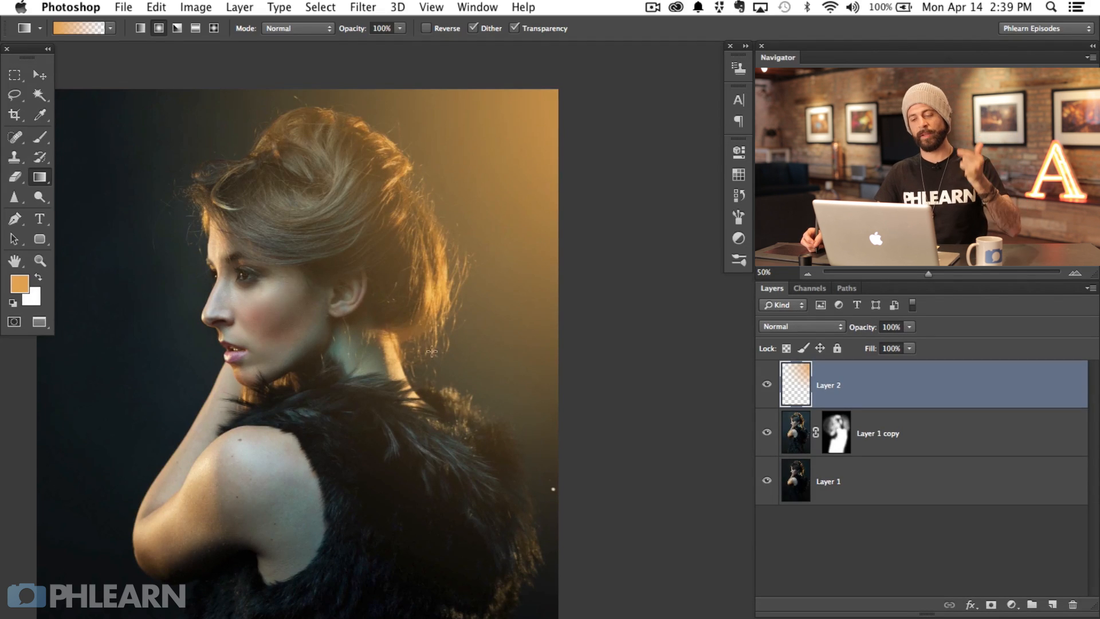
mouse_move(499, 405)
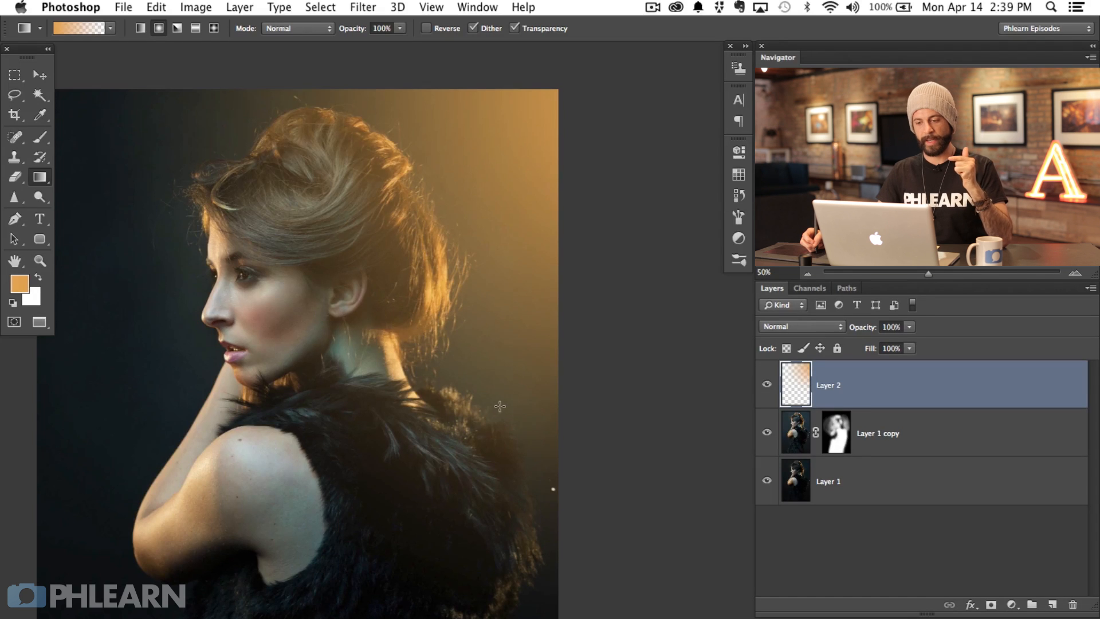
mouse_move(463, 393)
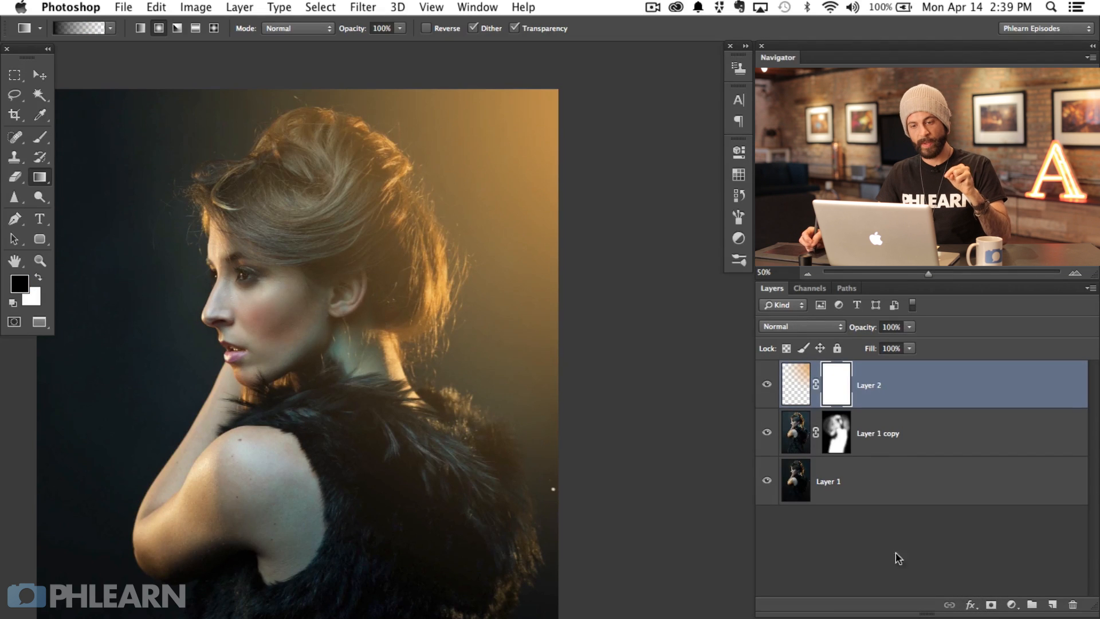
Build Layer 2's mask from the merged image with Apply Image, Multiply blending.
left_click(196, 7)
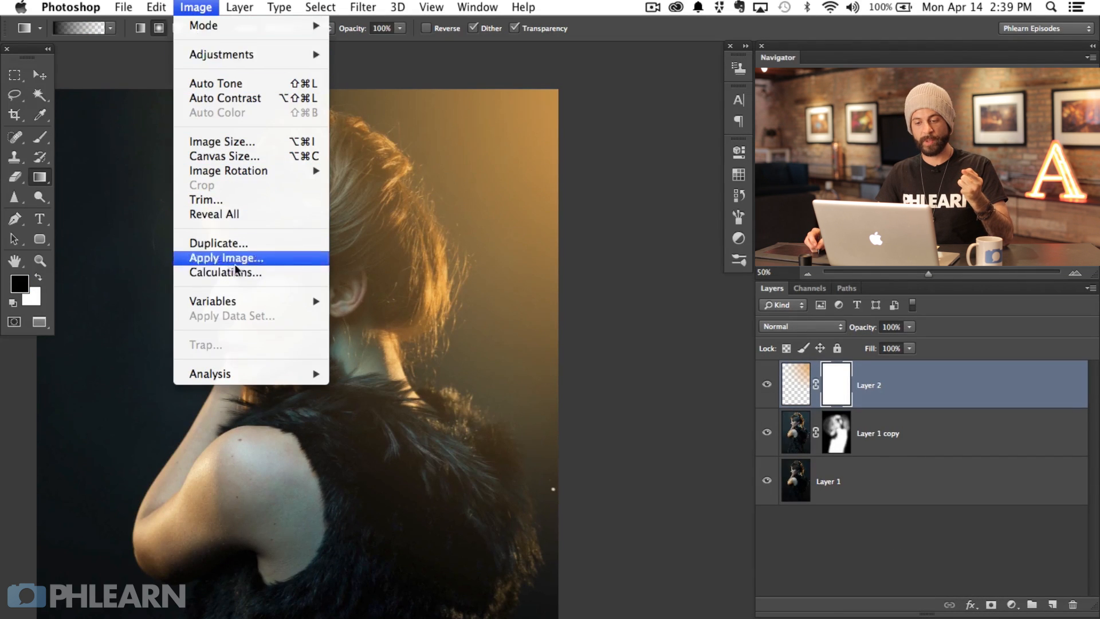
left_click(225, 258)
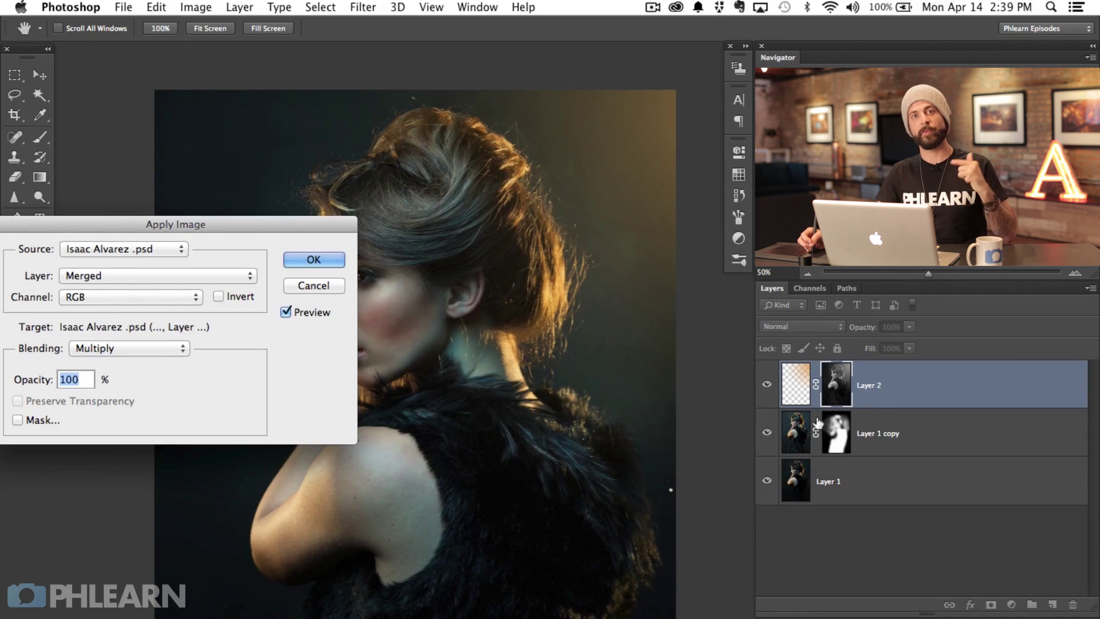
mouse_move(848, 404)
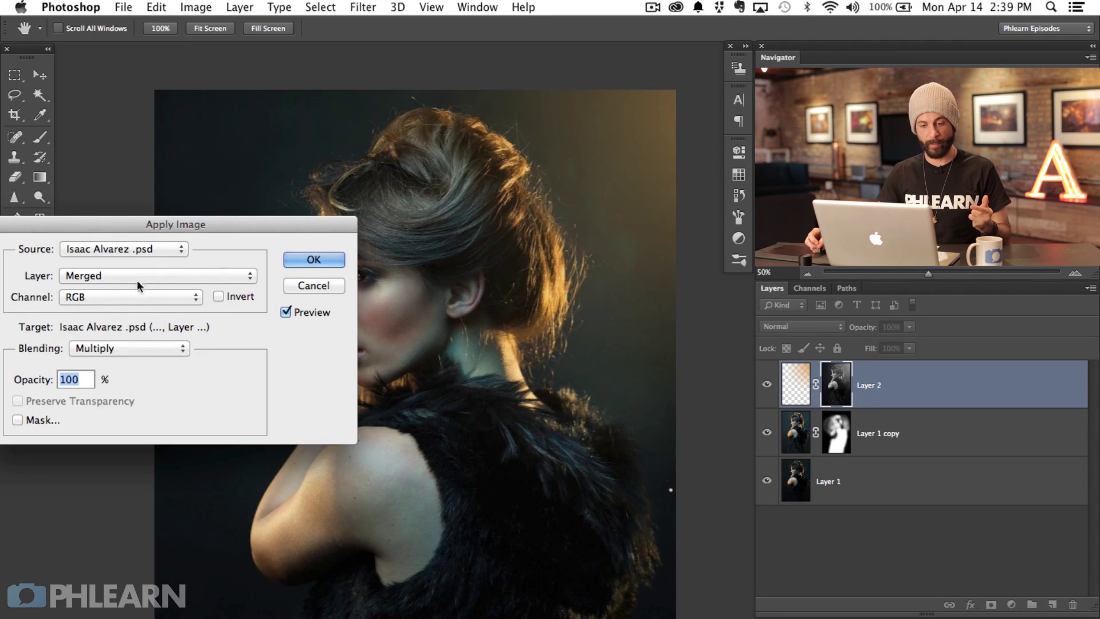
left_click_drag(175, 223, 268, 191)
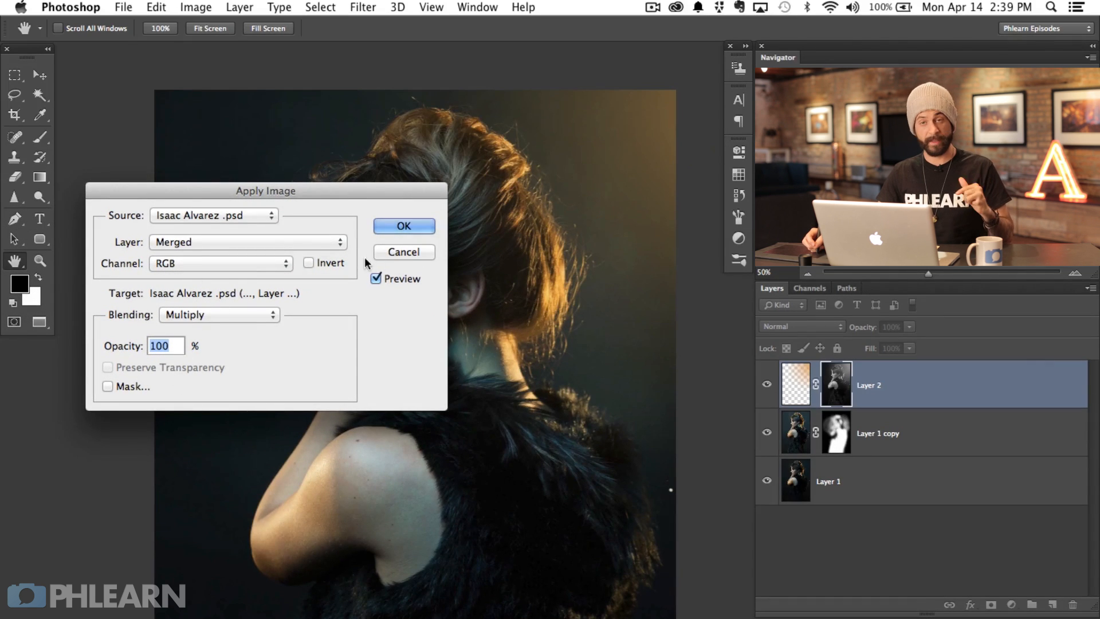
left_click(402, 226)
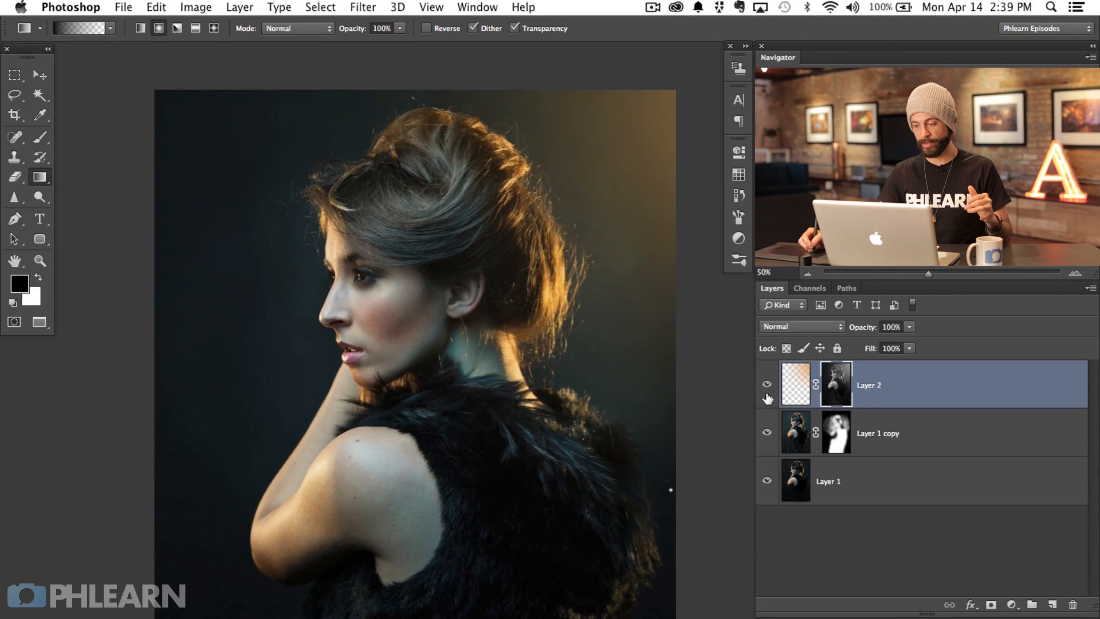
Compare the glow layer on and off, then group Layer 2 and Layer 1 copy into Group 1.
left_click(766, 383)
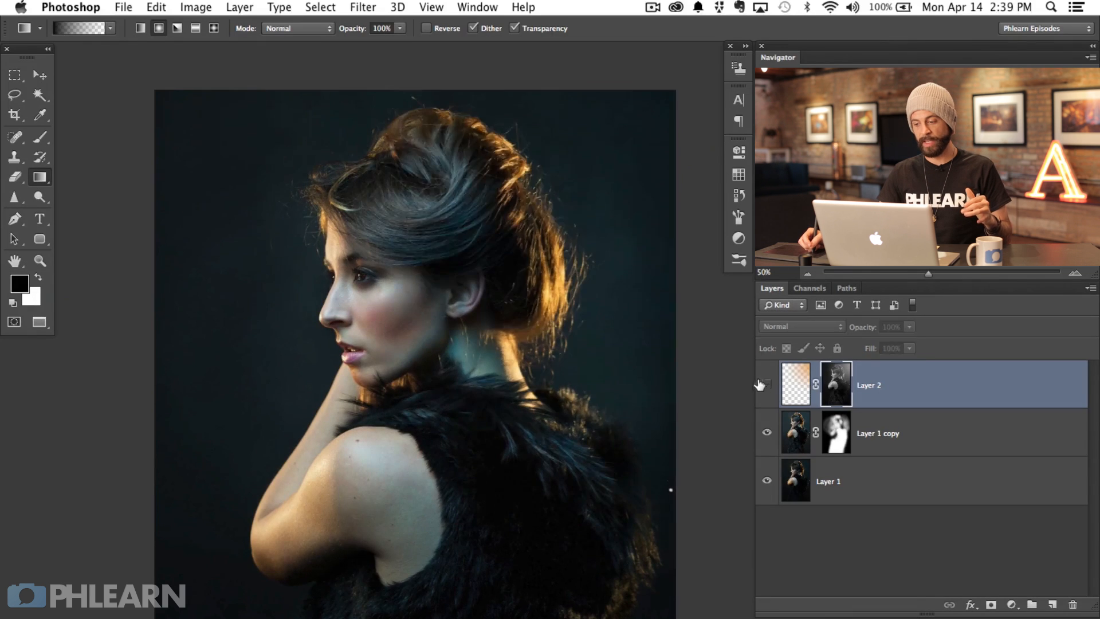
left_click(766, 385)
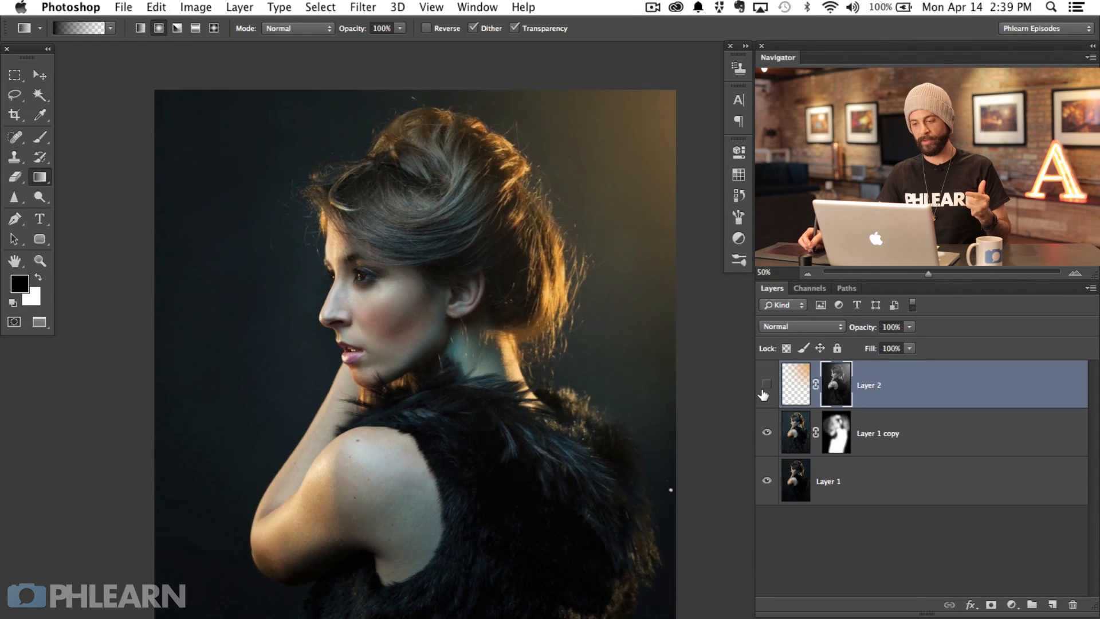
left_click(766, 383)
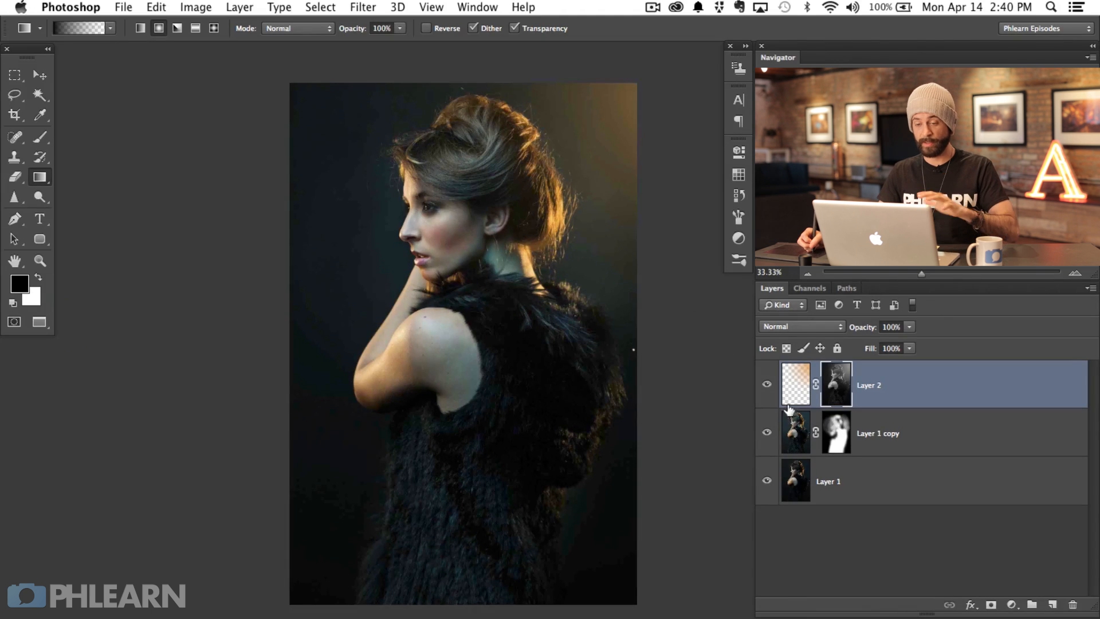
mouse_move(925, 429)
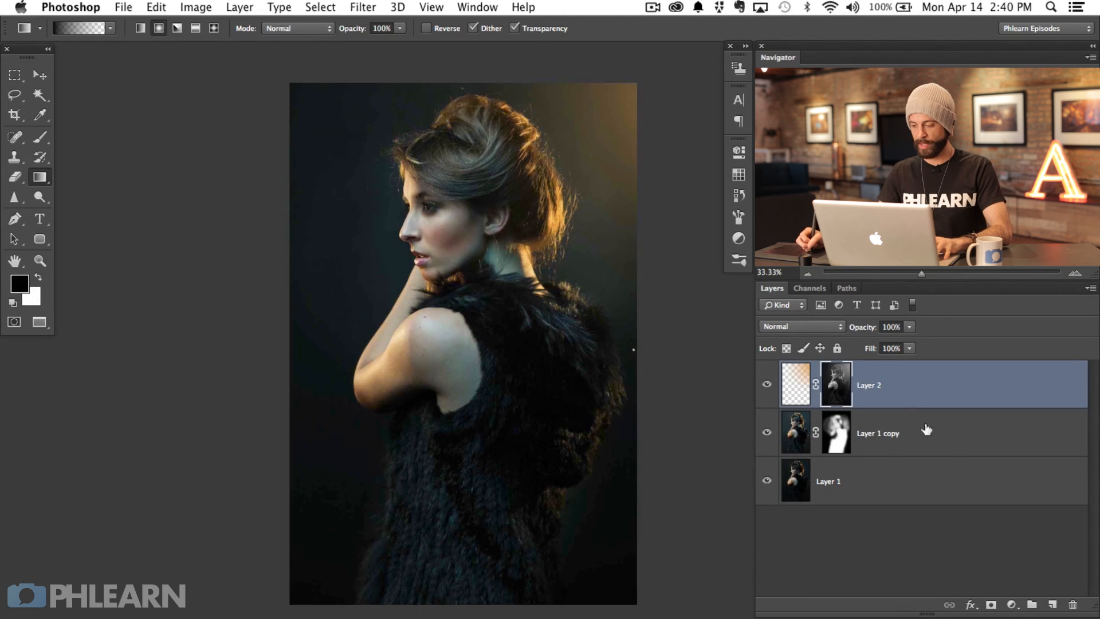
key("cmd+g")
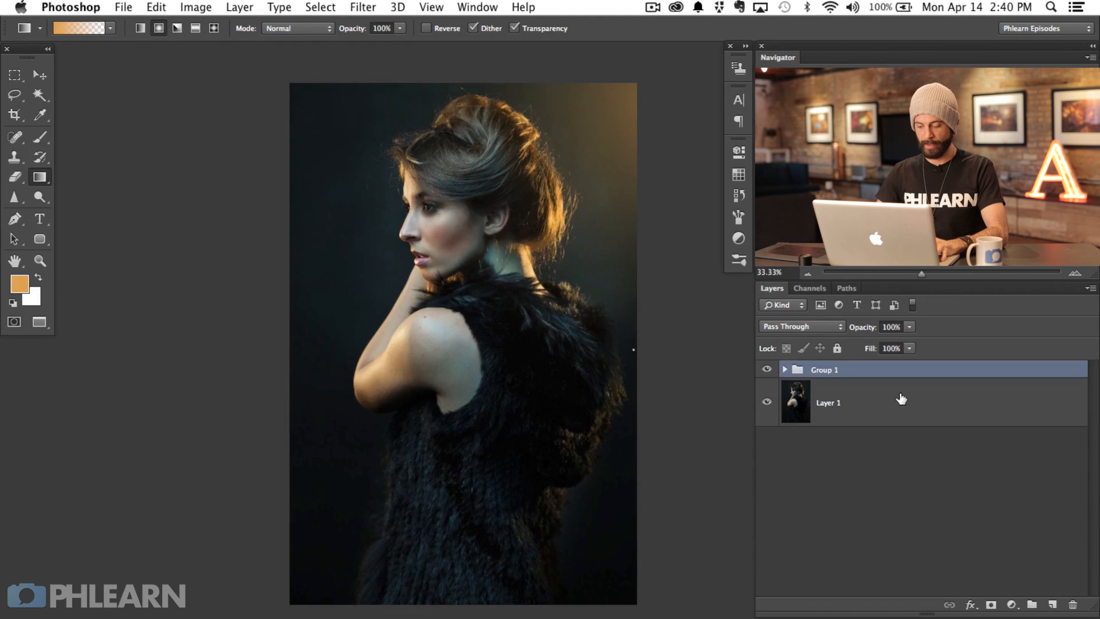